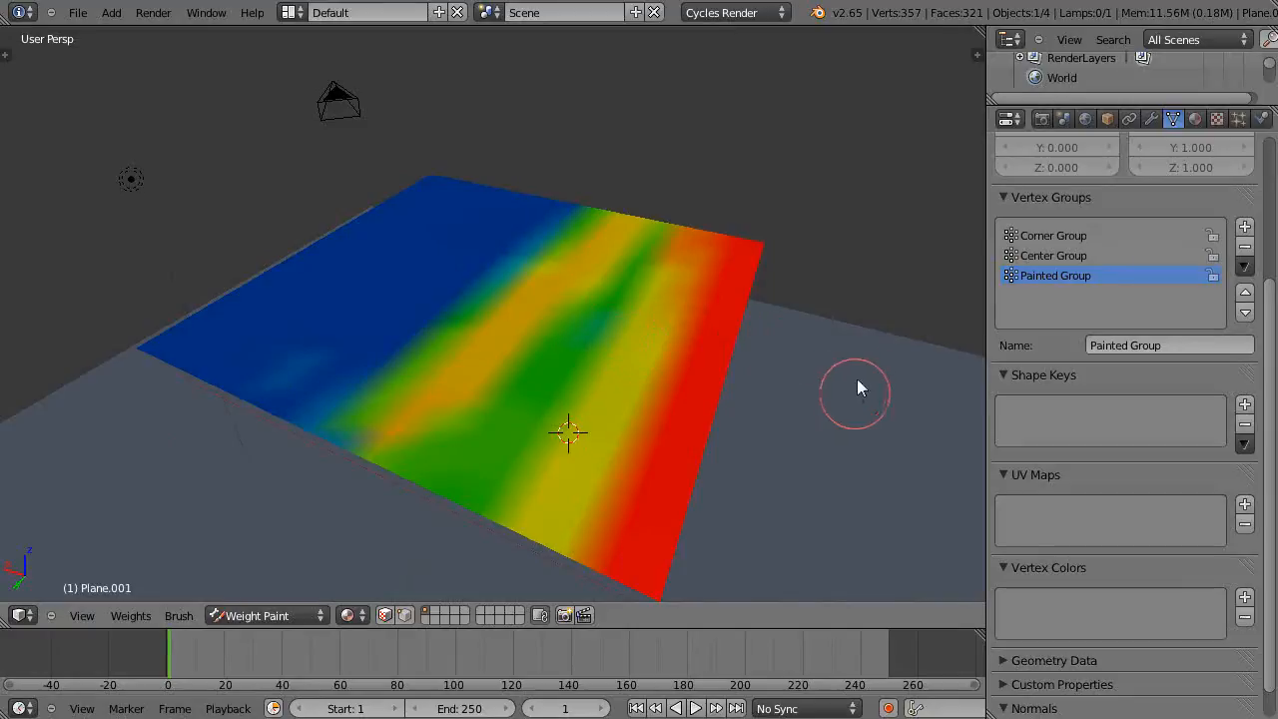
mouse_move(1066, 417)
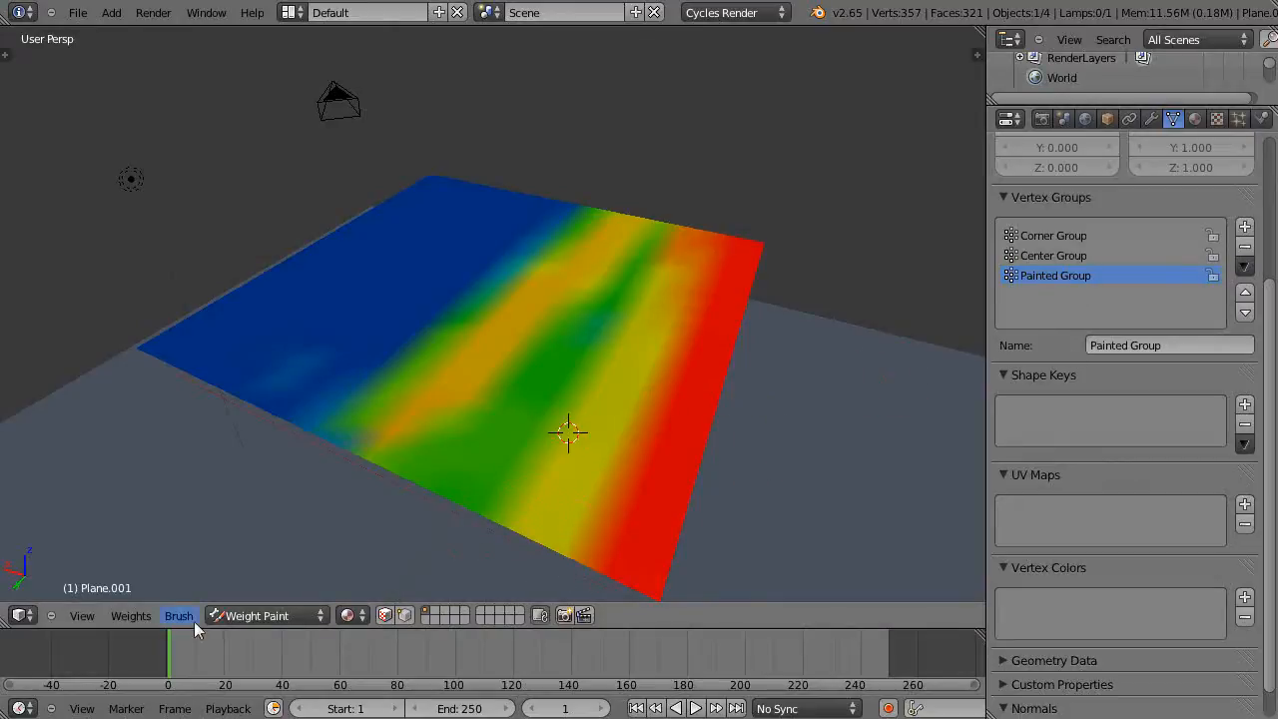
Step: Enter Edit Mode, make Corner Group active and select only its four corner vertices
left_click(260, 615)
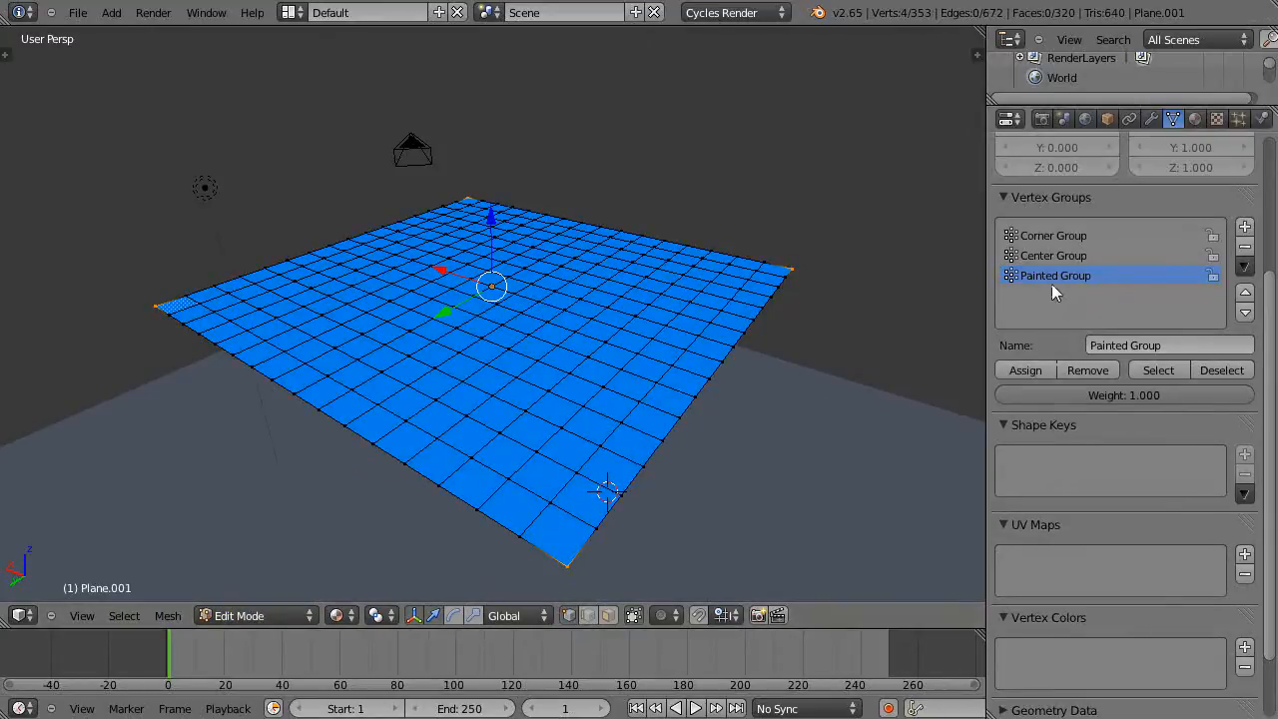
mouse_move(1054, 263)
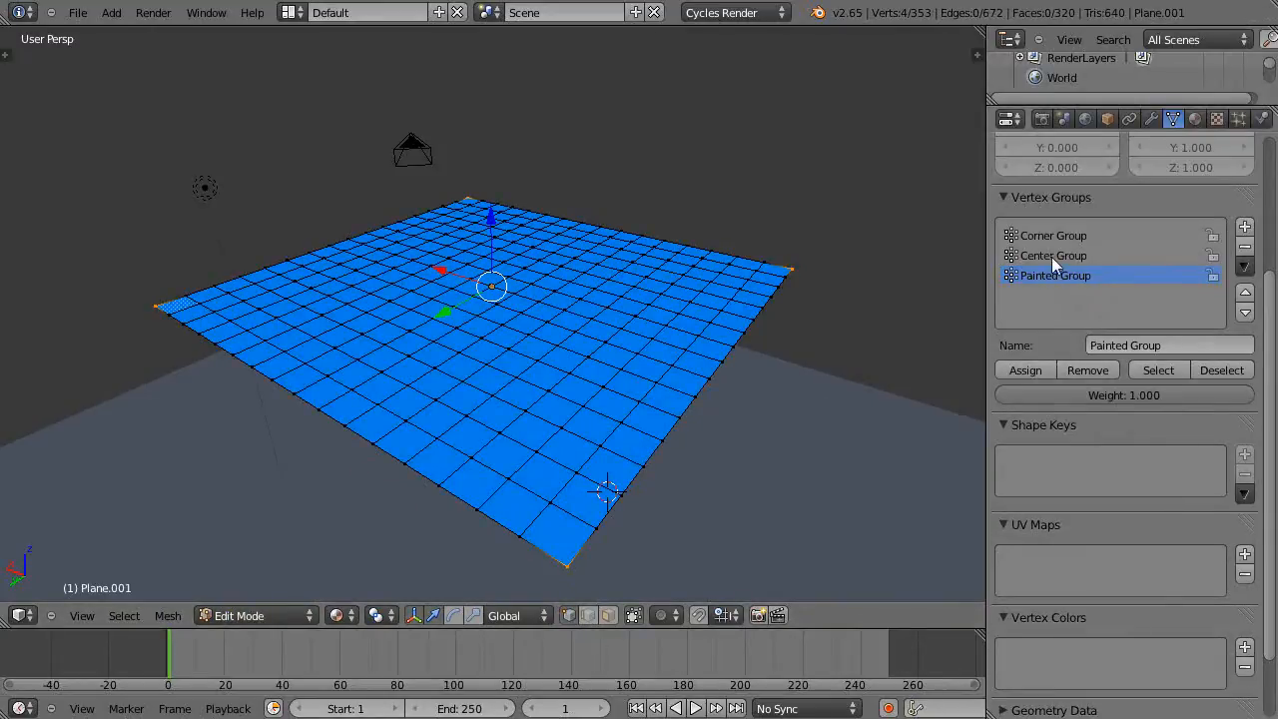
left_click(1053, 256)
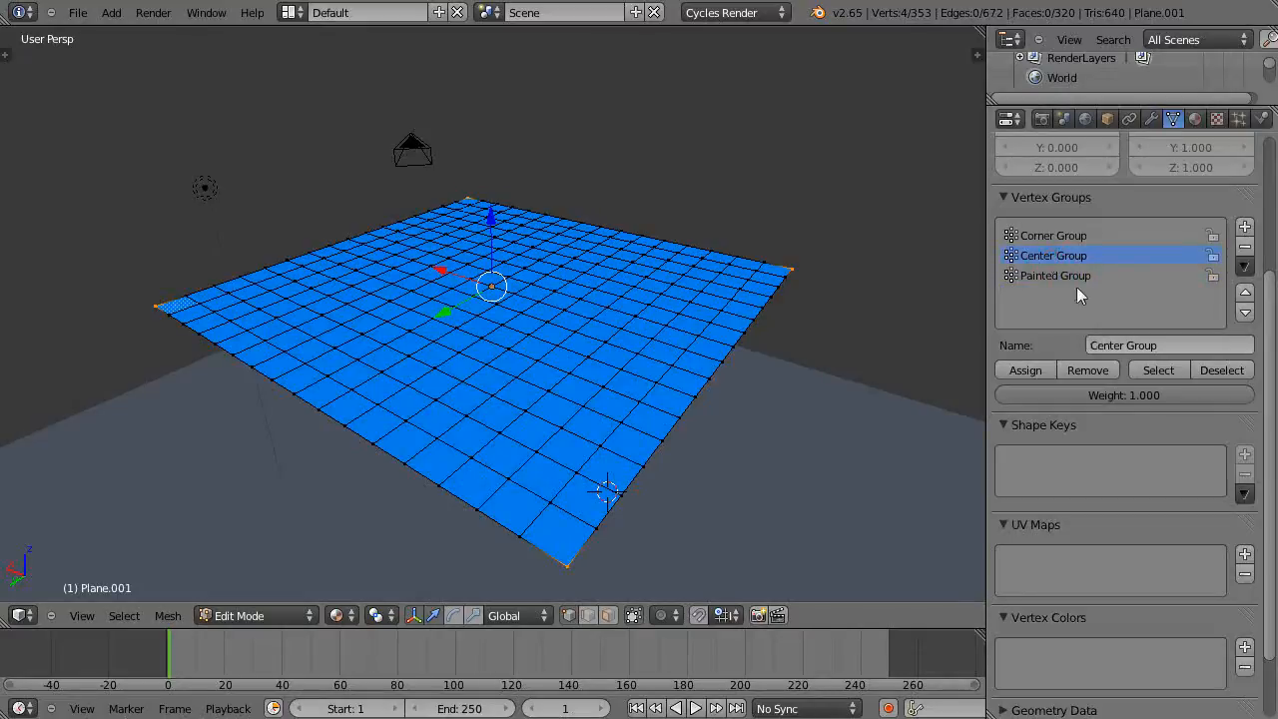
left_click(1052, 236)
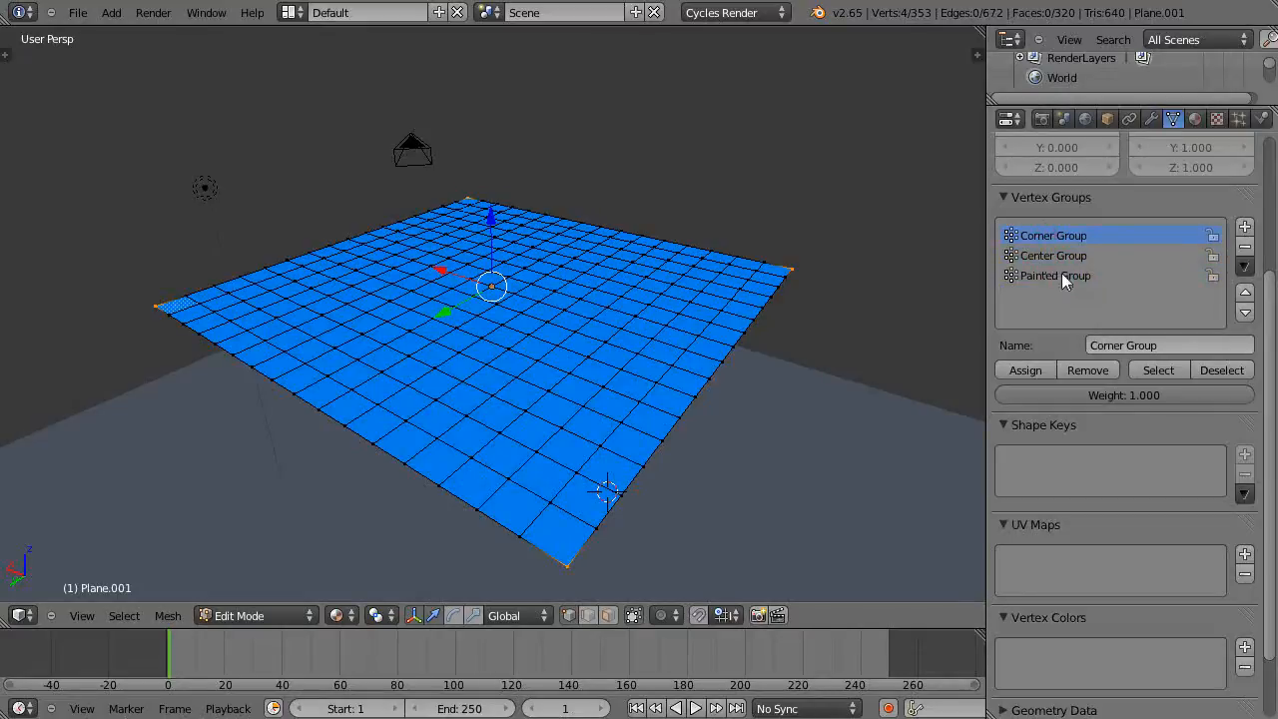
left_click(1159, 370)
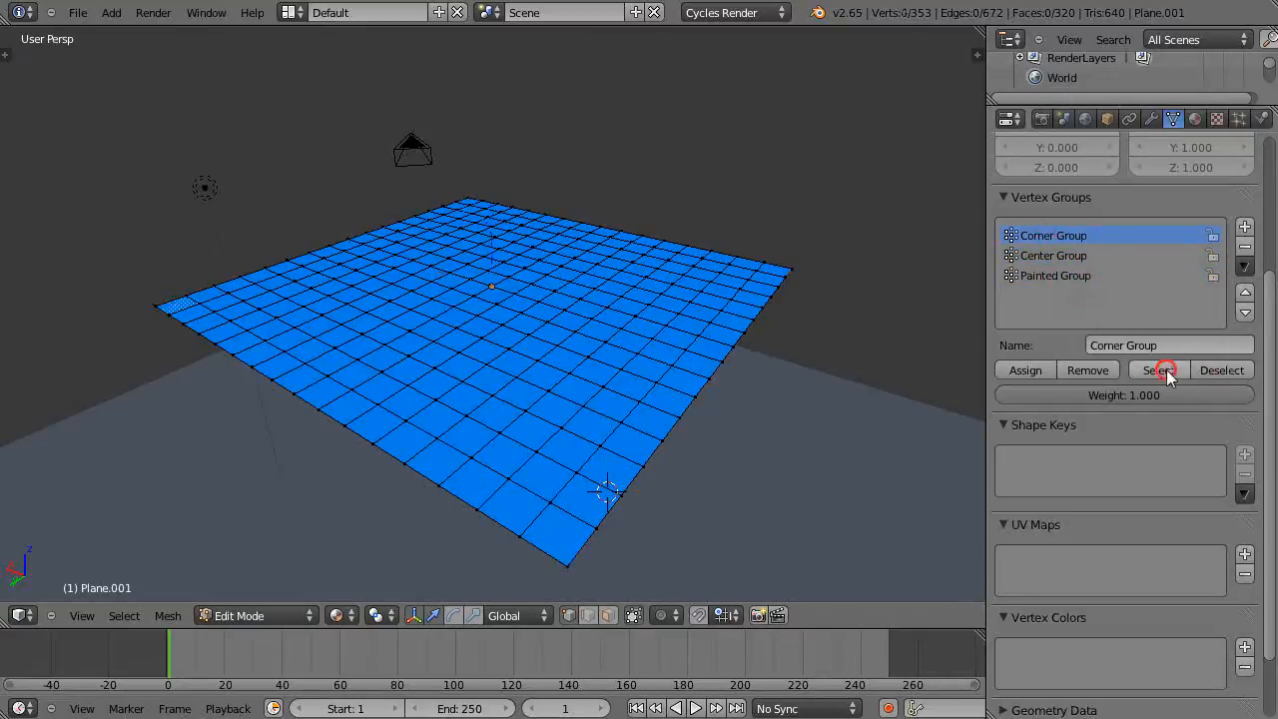
left_click(1158, 369)
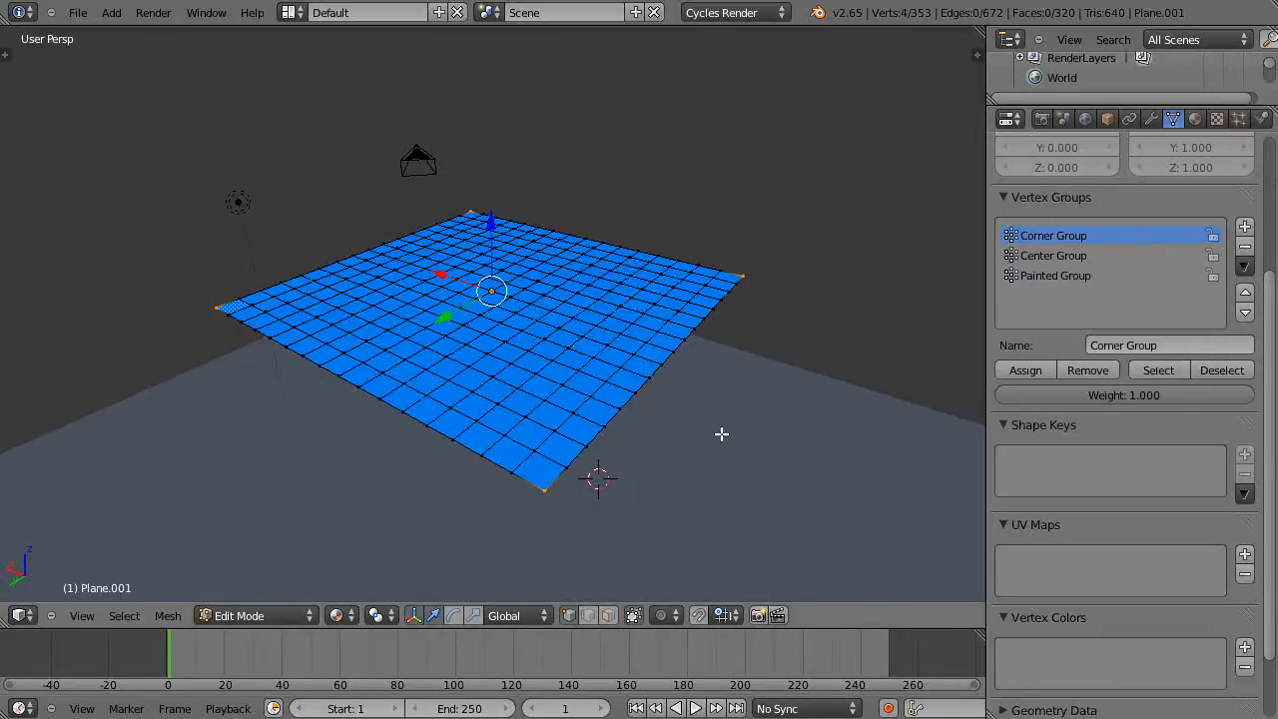
mouse_move(1247, 455)
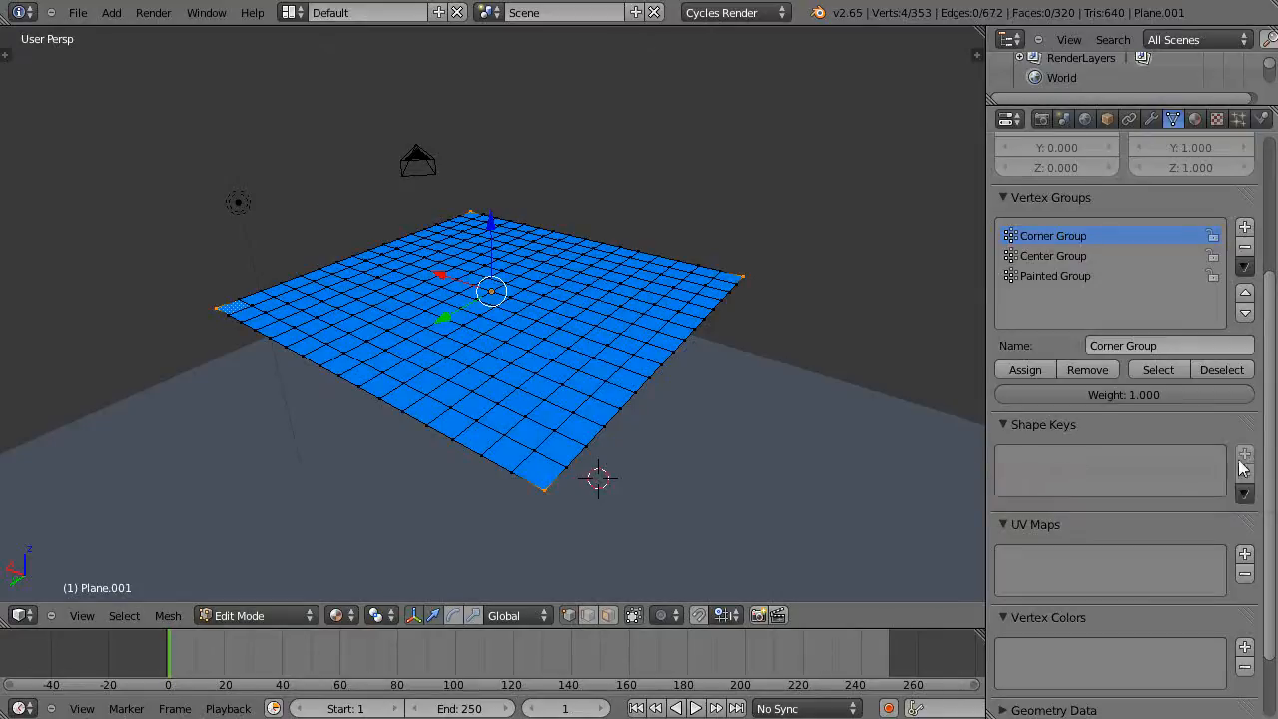
mouse_move(1244, 454)
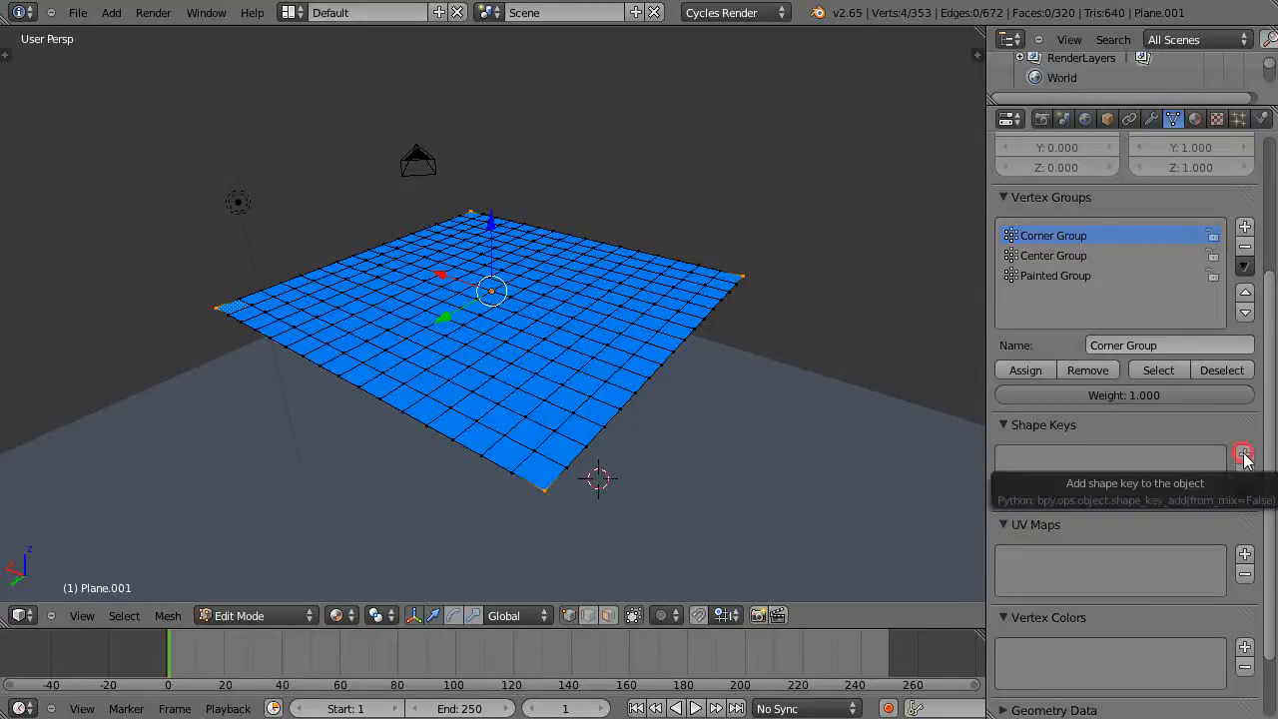
mouse_move(1107, 347)
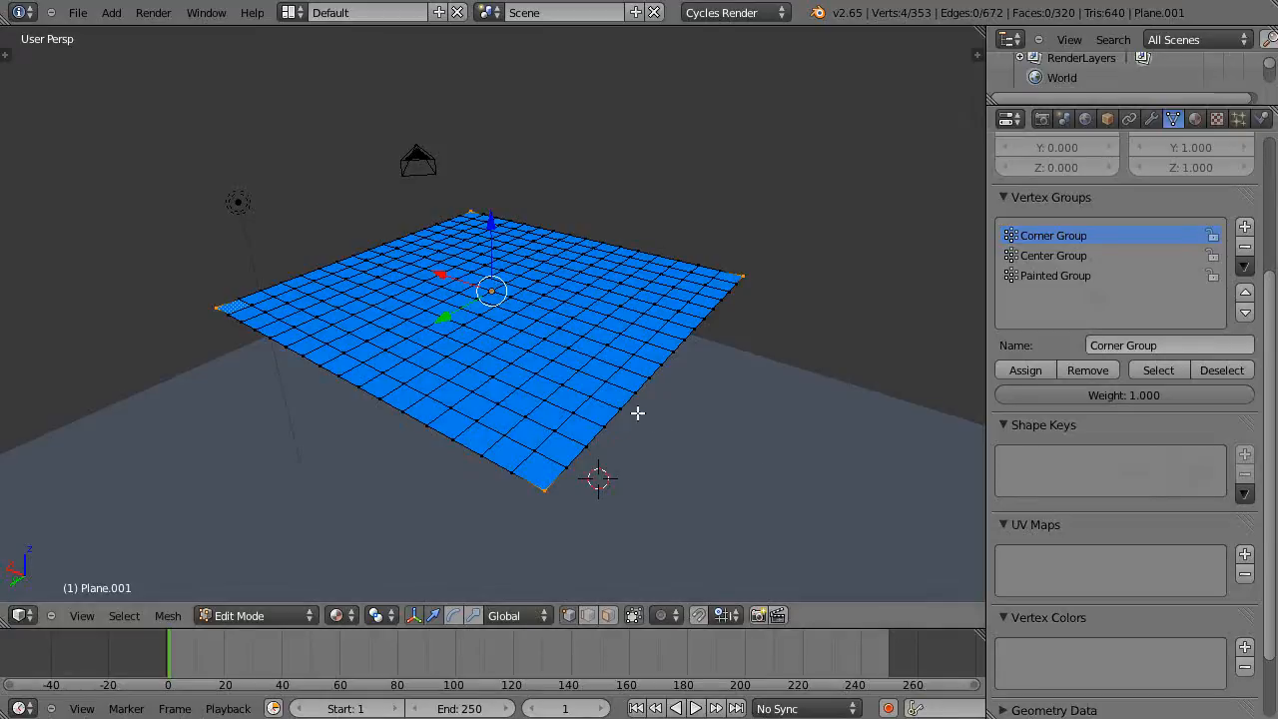
mouse_move(1247, 454)
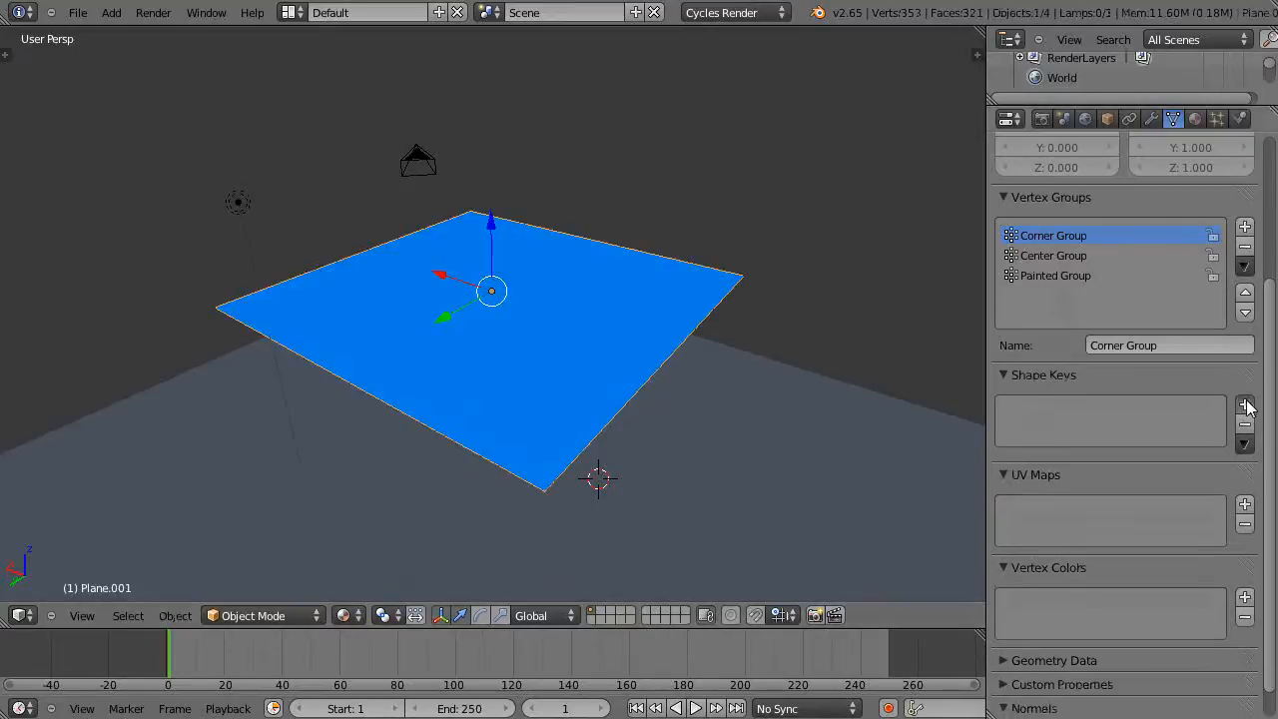
Step: Add a Basis shape key plus Key 1, Key 2 and Key 3, leaving Key 1 active
left_click(1244, 404)
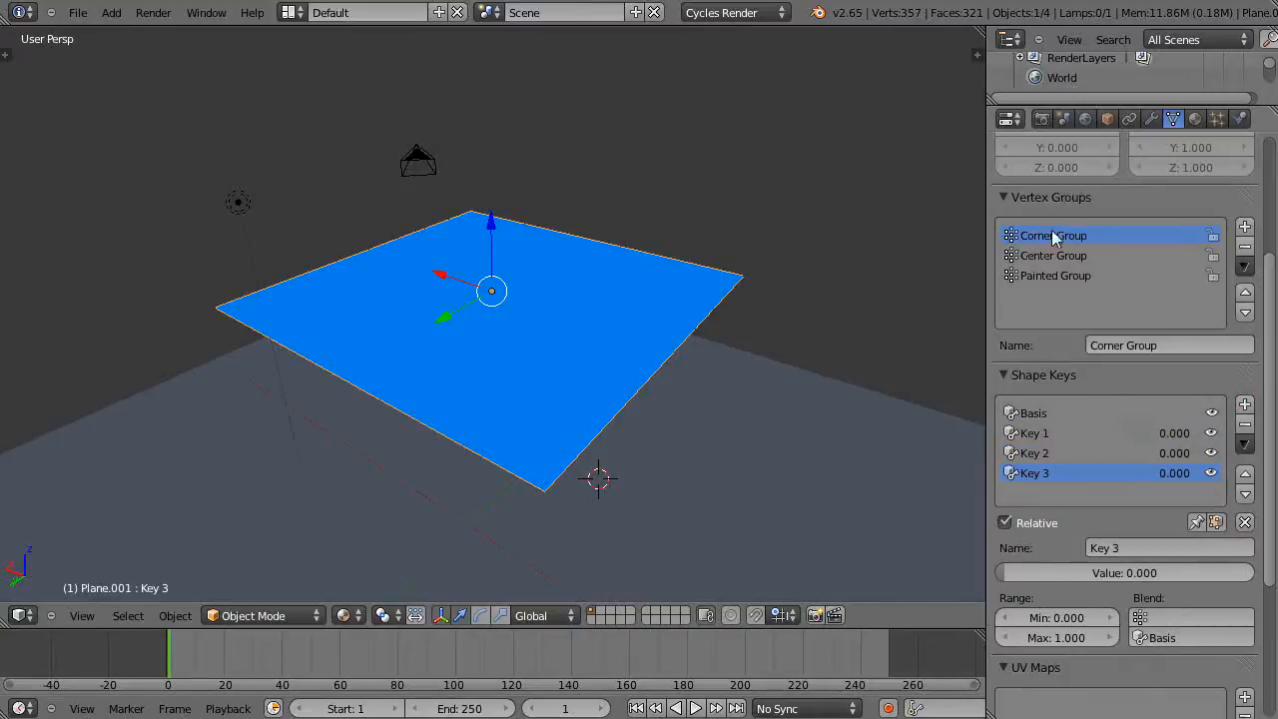
mouse_move(1042, 440)
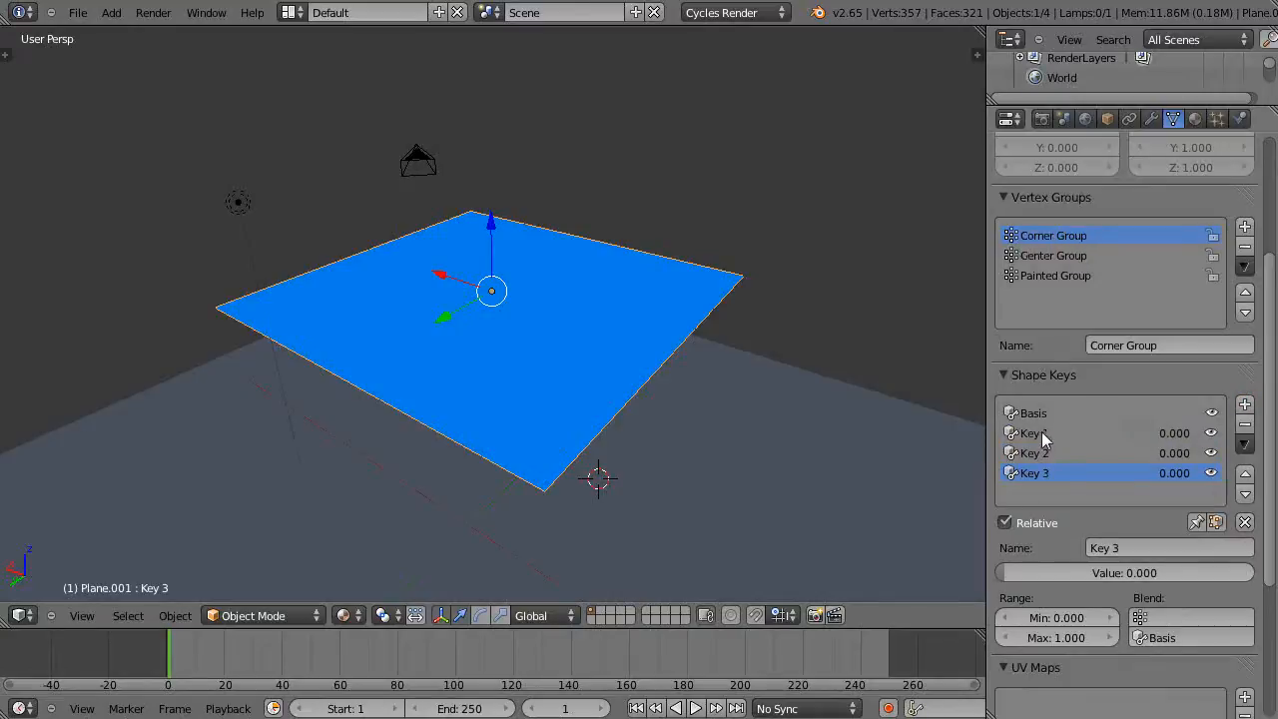
left_click(1034, 432)
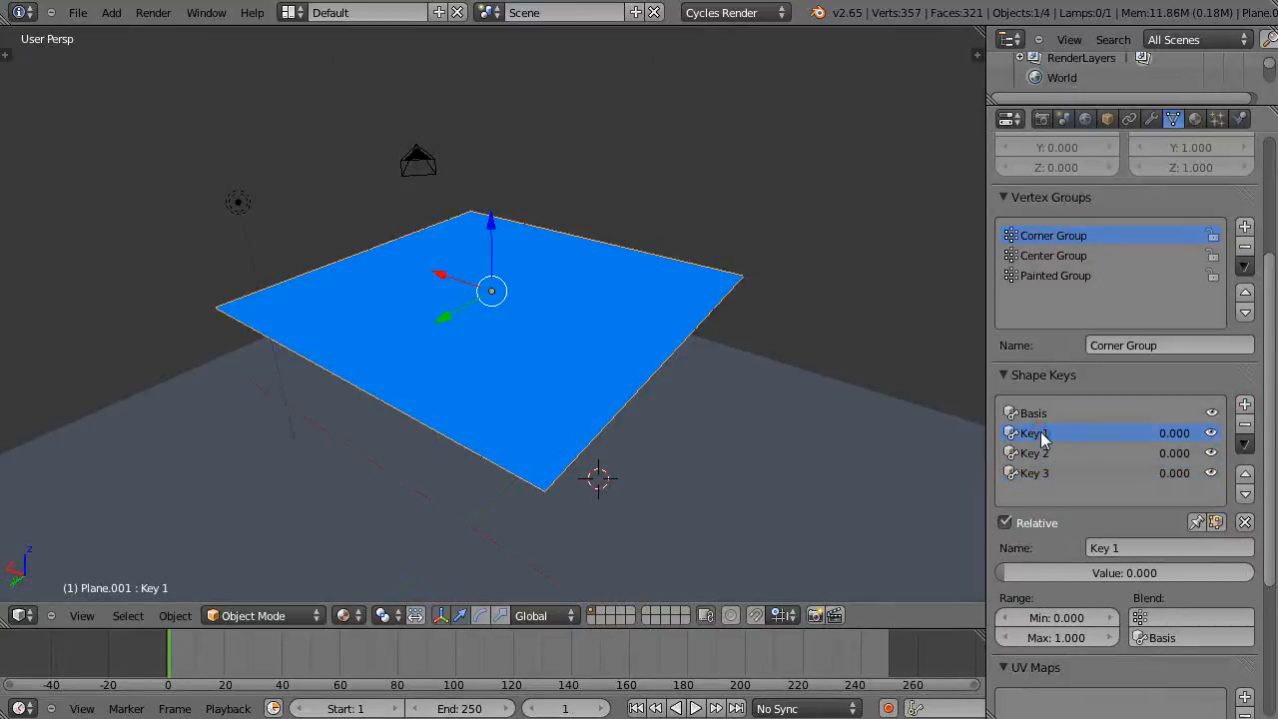
left_click(1034, 412)
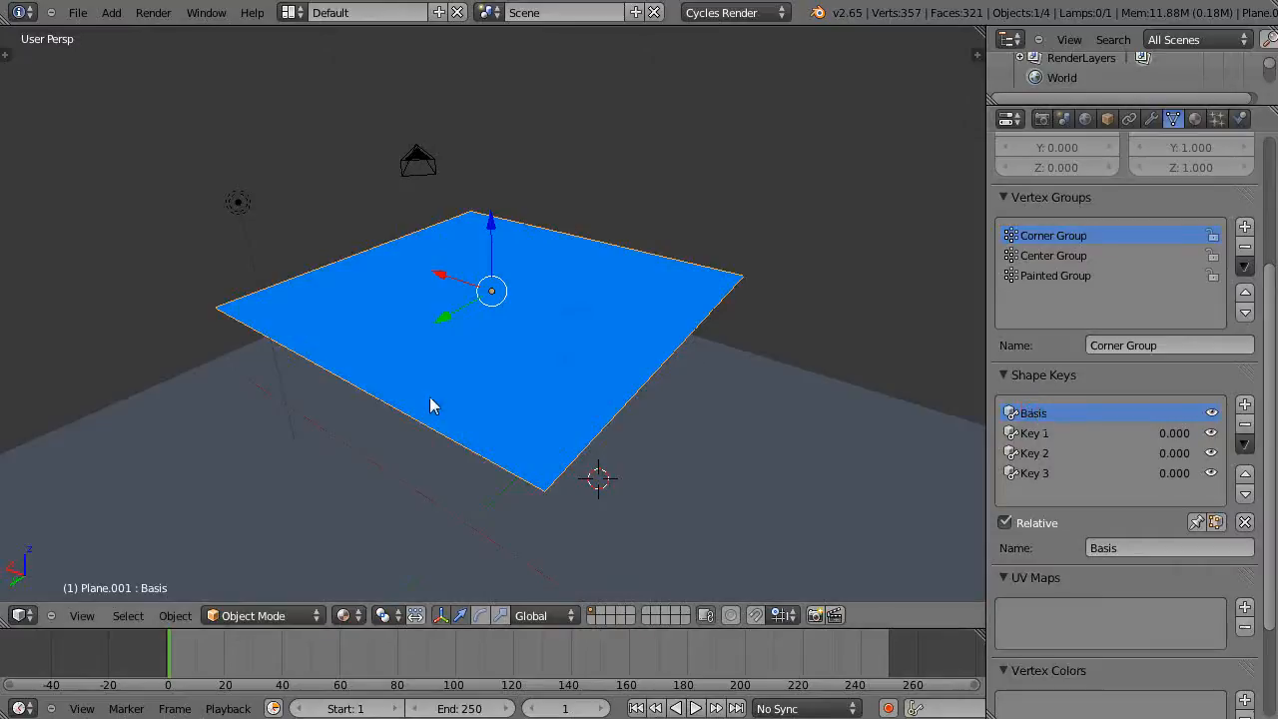
left_click(1034, 431)
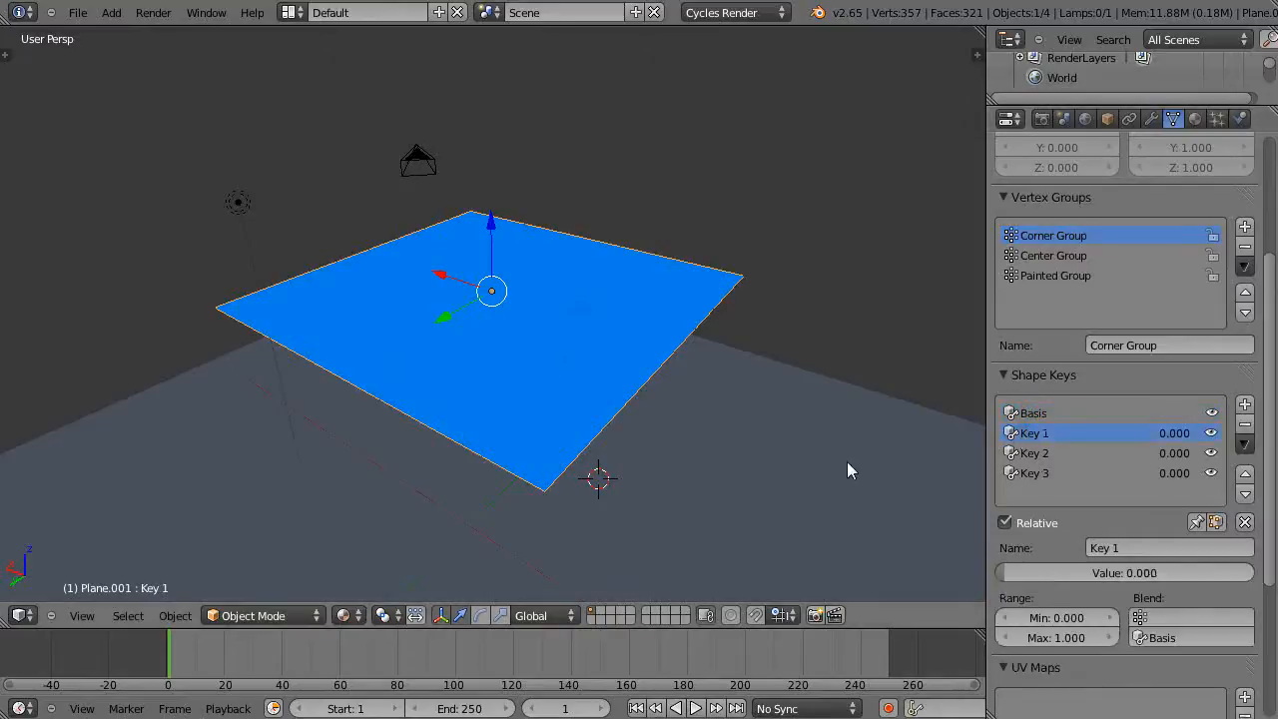
Step: Enter Edit Mode with Key 1 active and raise the selected corner vertices along Z
key("Tab")
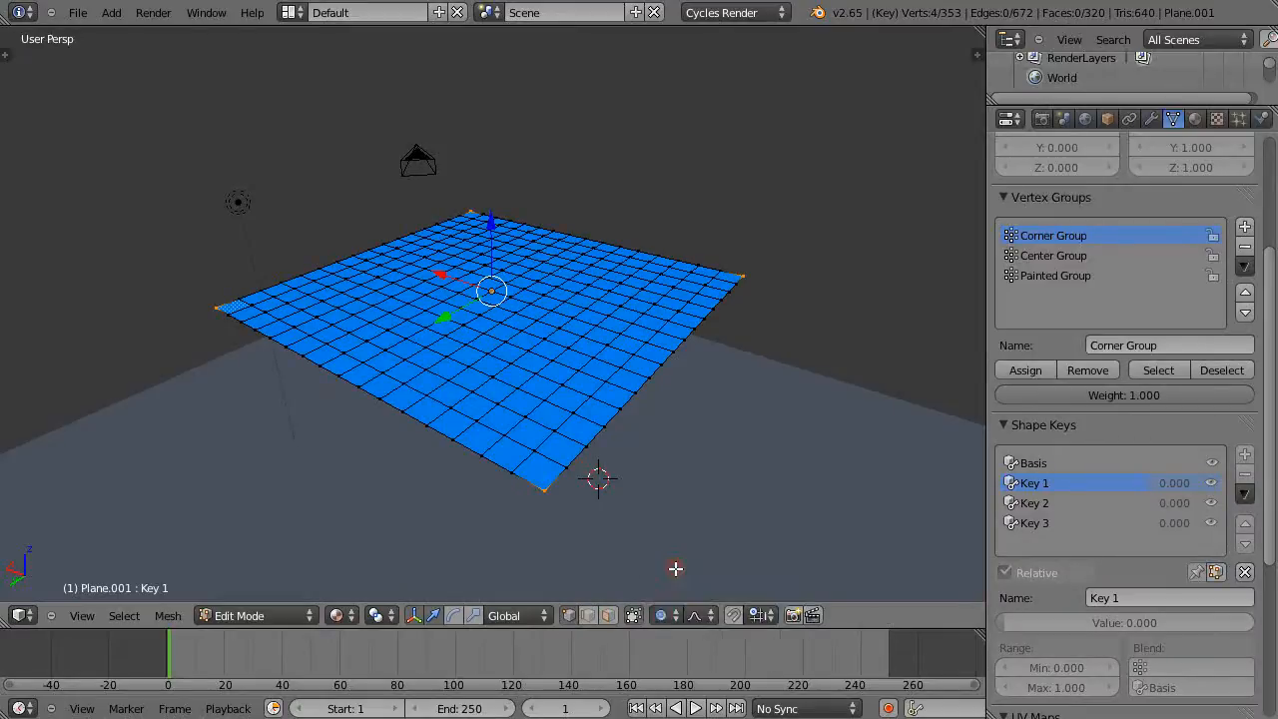
mouse_move(611, 260)
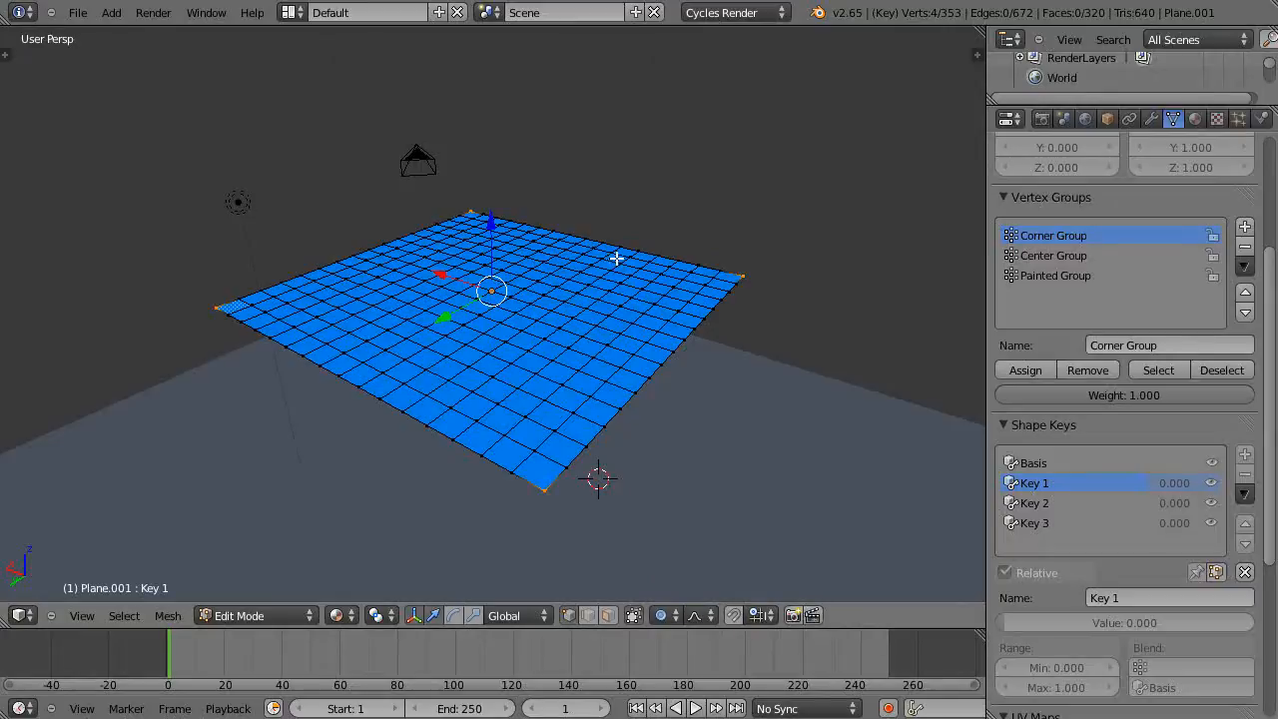
mouse_move(615, 387)
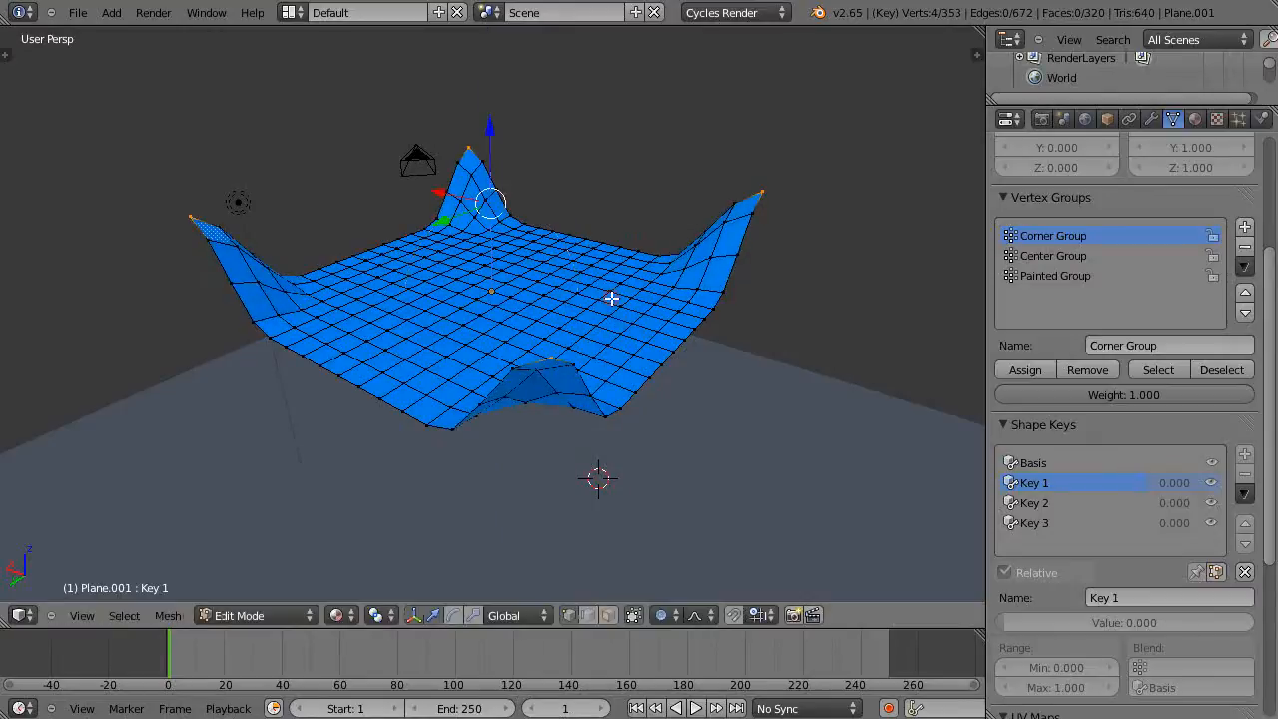
Step: Check Key 1 keeps its raised corners, then make the flat Key 2 active
left_click(1034, 504)
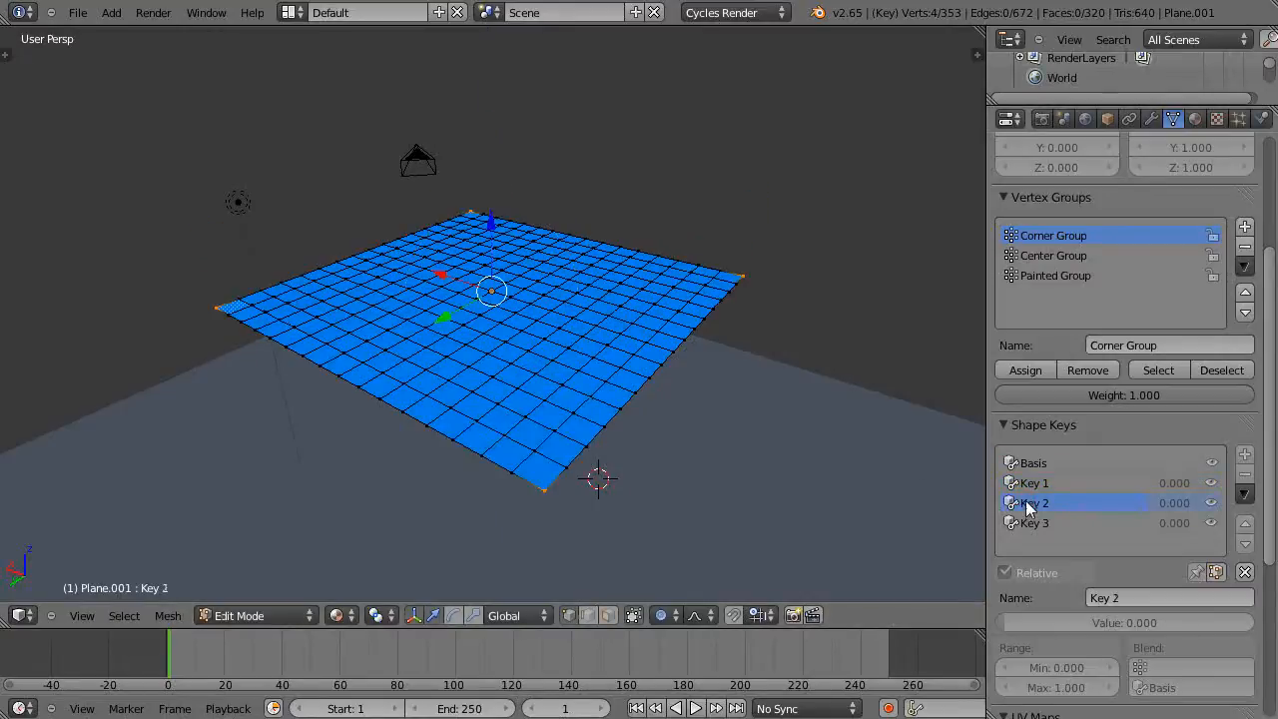
left_click(1035, 481)
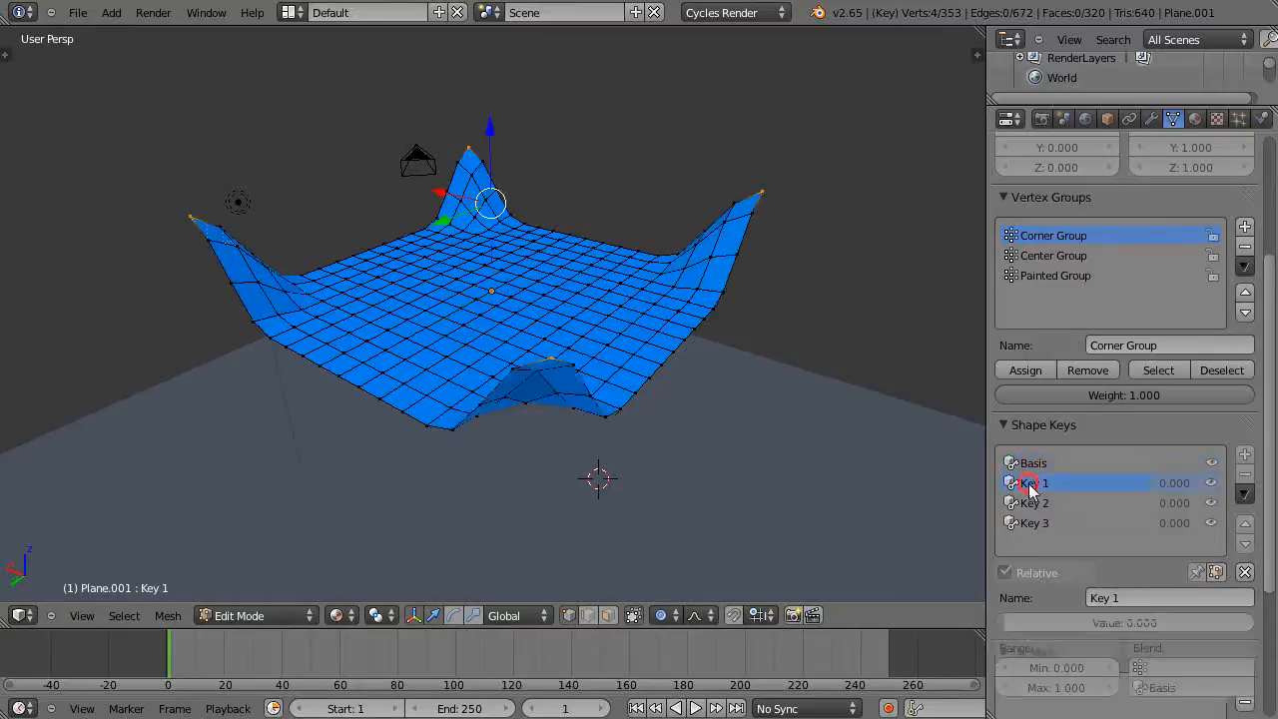
left_click(1034, 503)
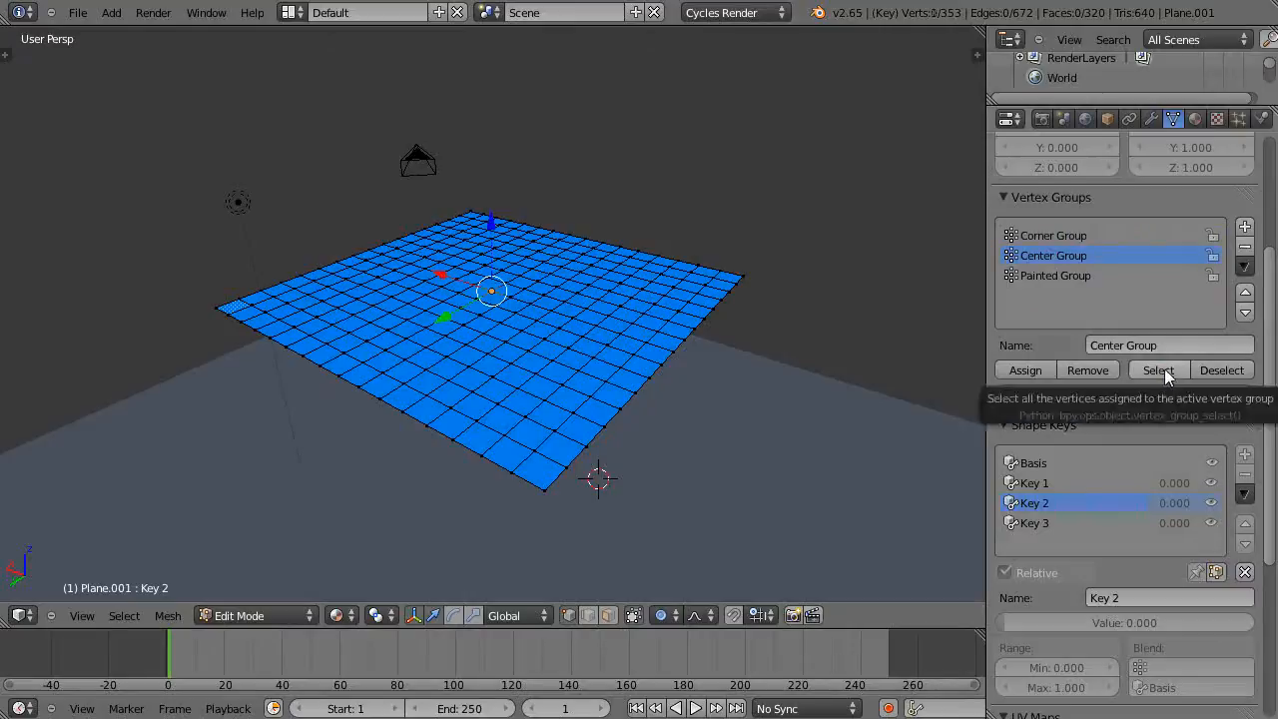
Step: Select the center vertices for Key 2's sunken dip, pick Painted Group, then make Key 3 active
left_click(1158, 369)
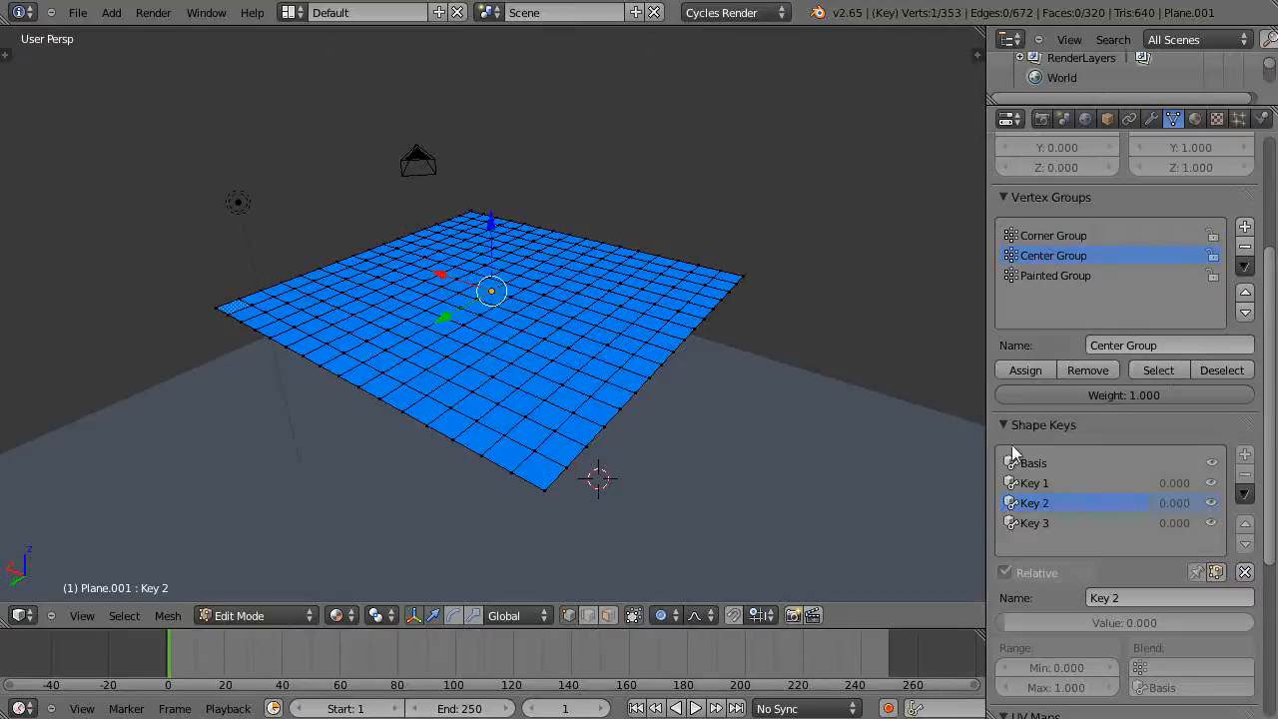
mouse_move(1078, 563)
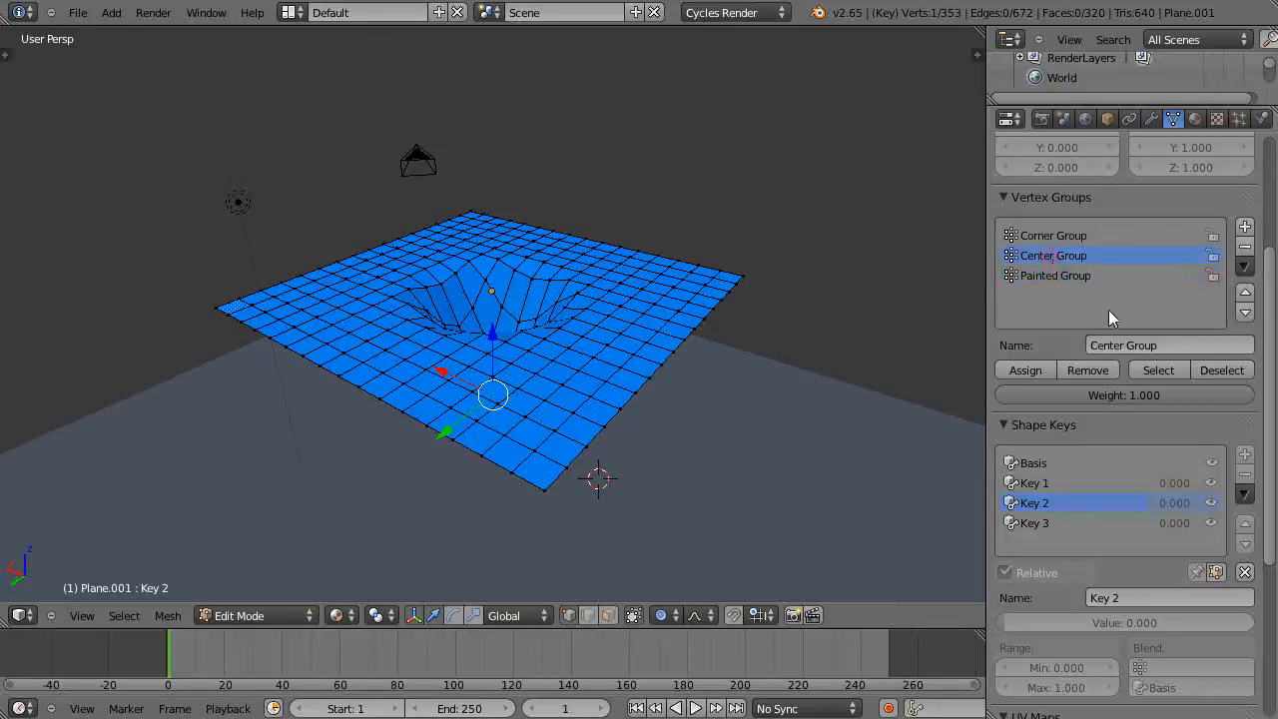
left_click(1055, 276)
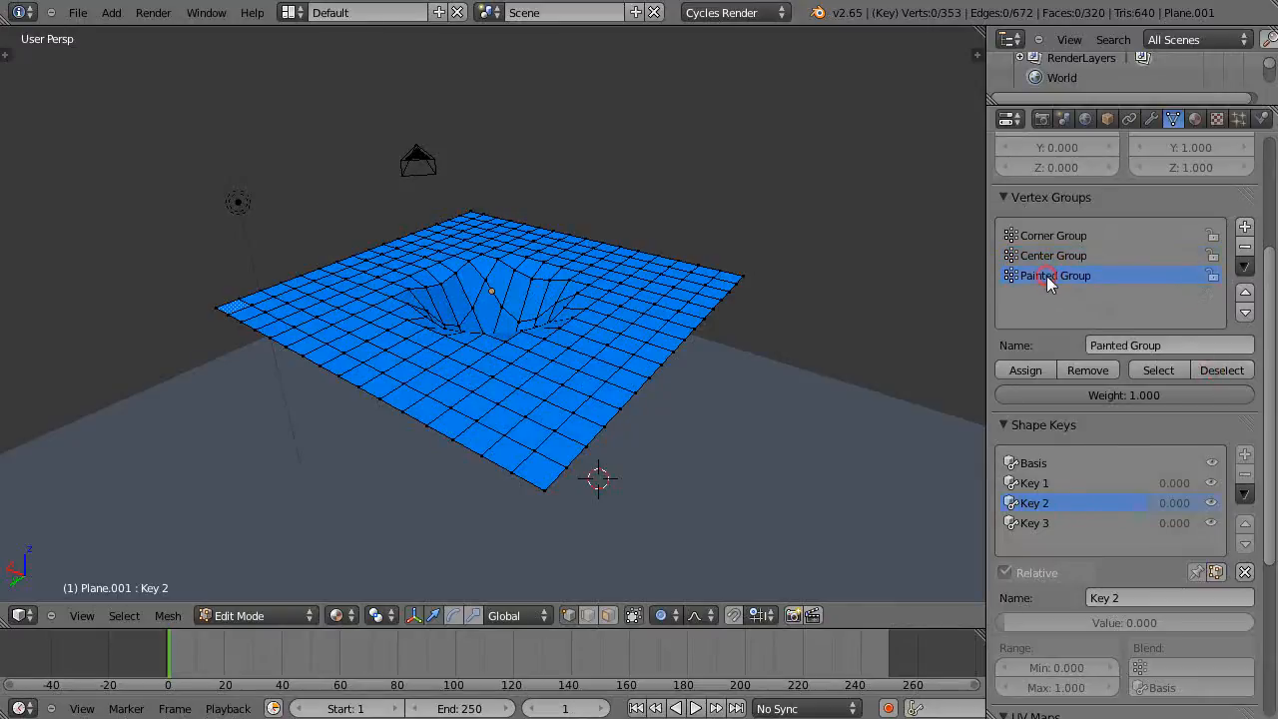
left_click(1159, 369)
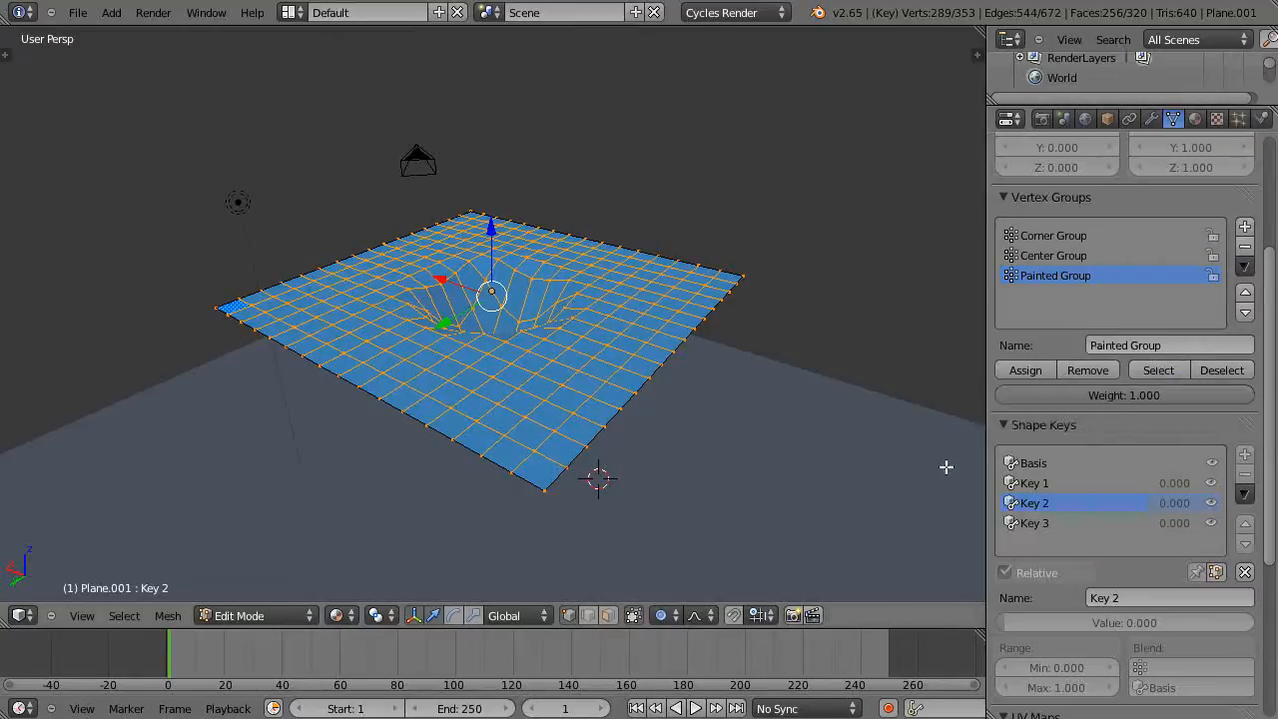
mouse_move(843, 351)
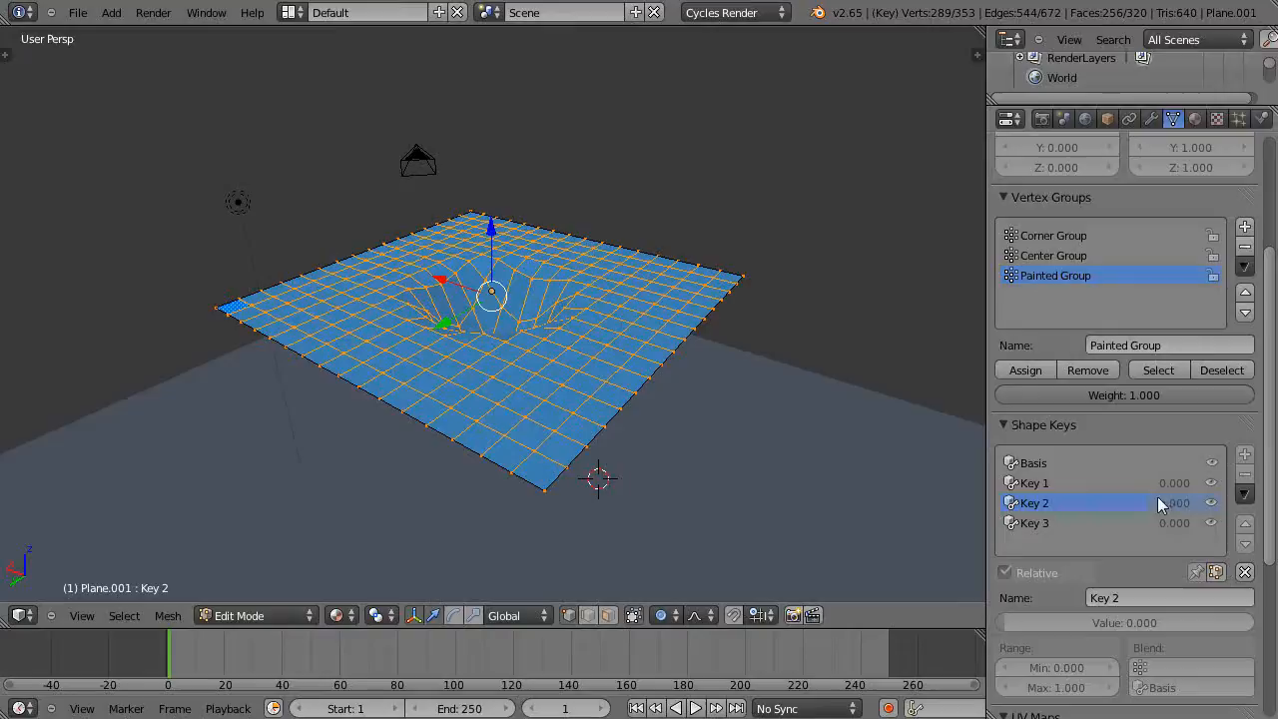
left_click(1034, 523)
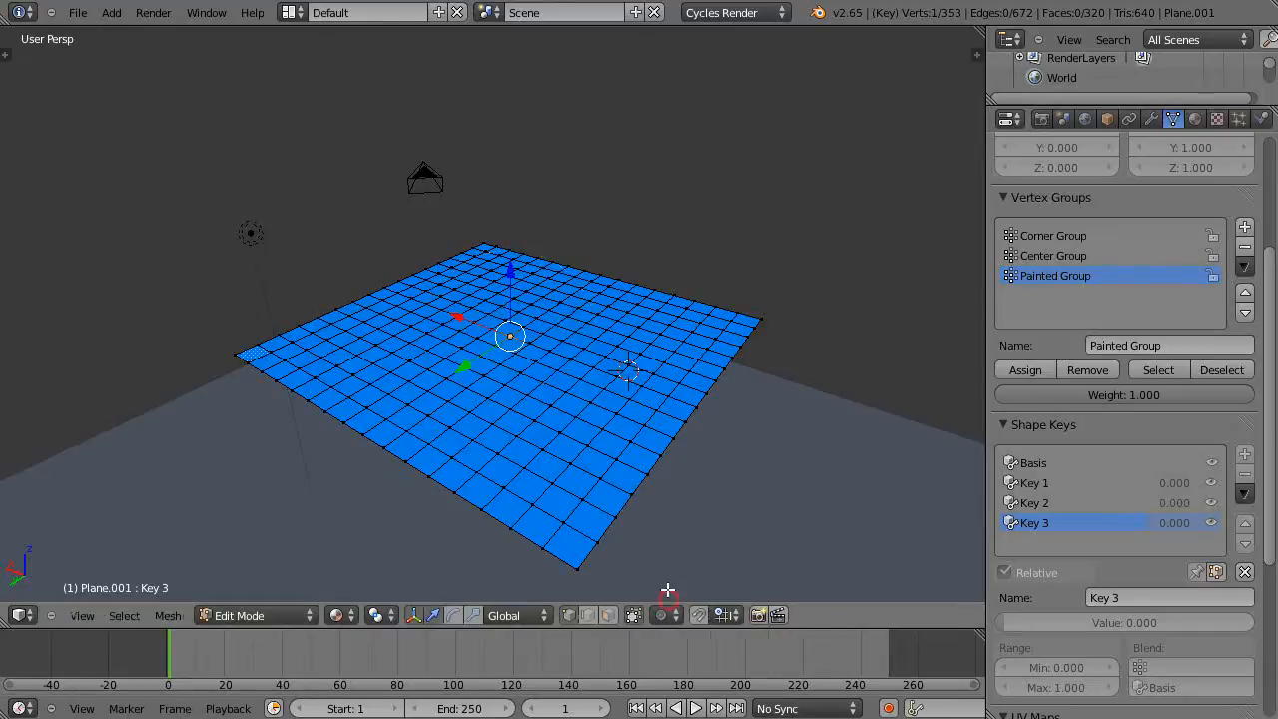
mouse_move(547, 349)
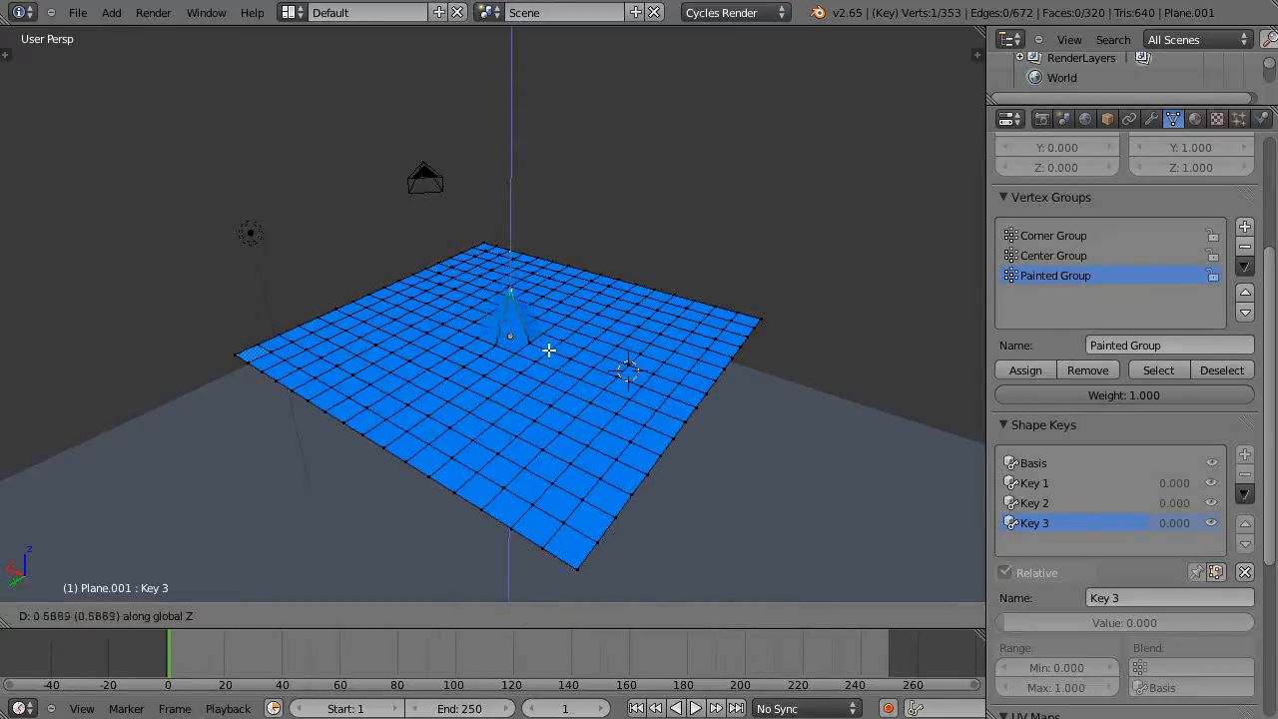
mouse_move(550, 375)
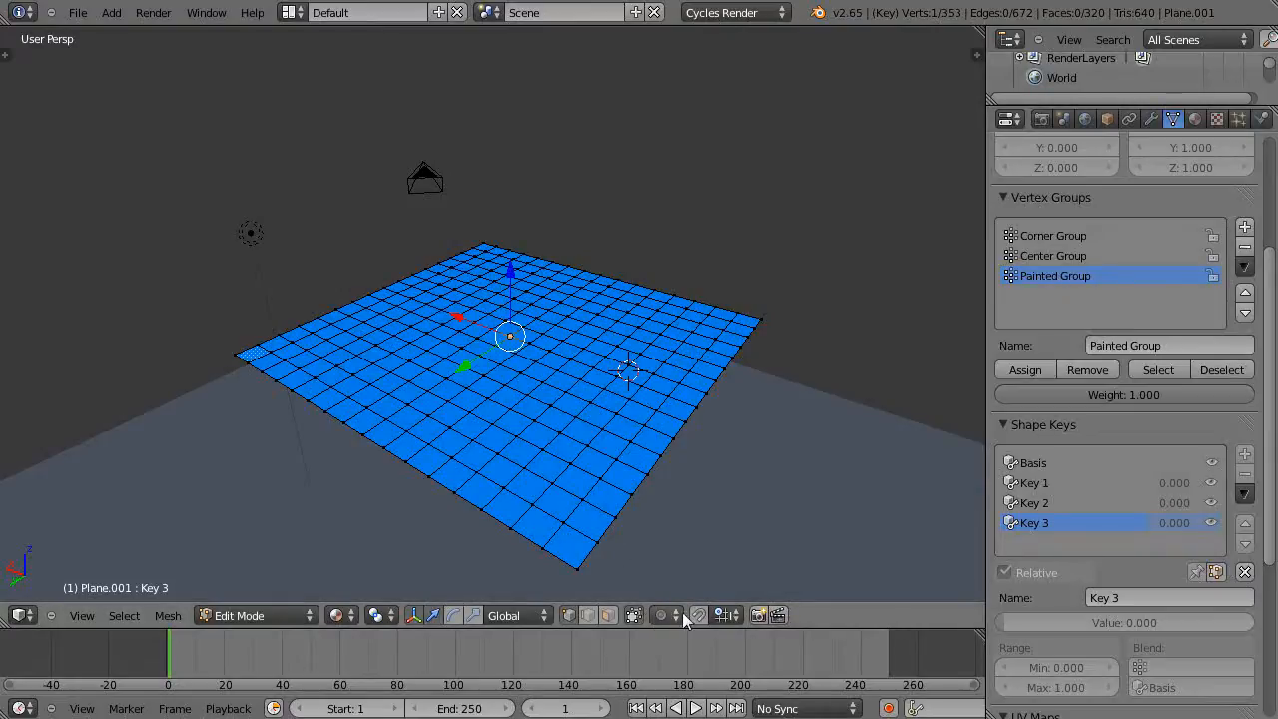
Step: Compare Key 2 and Basis shapes, return to Key 3 and make Center Group the active vertex group
left_click(1035, 503)
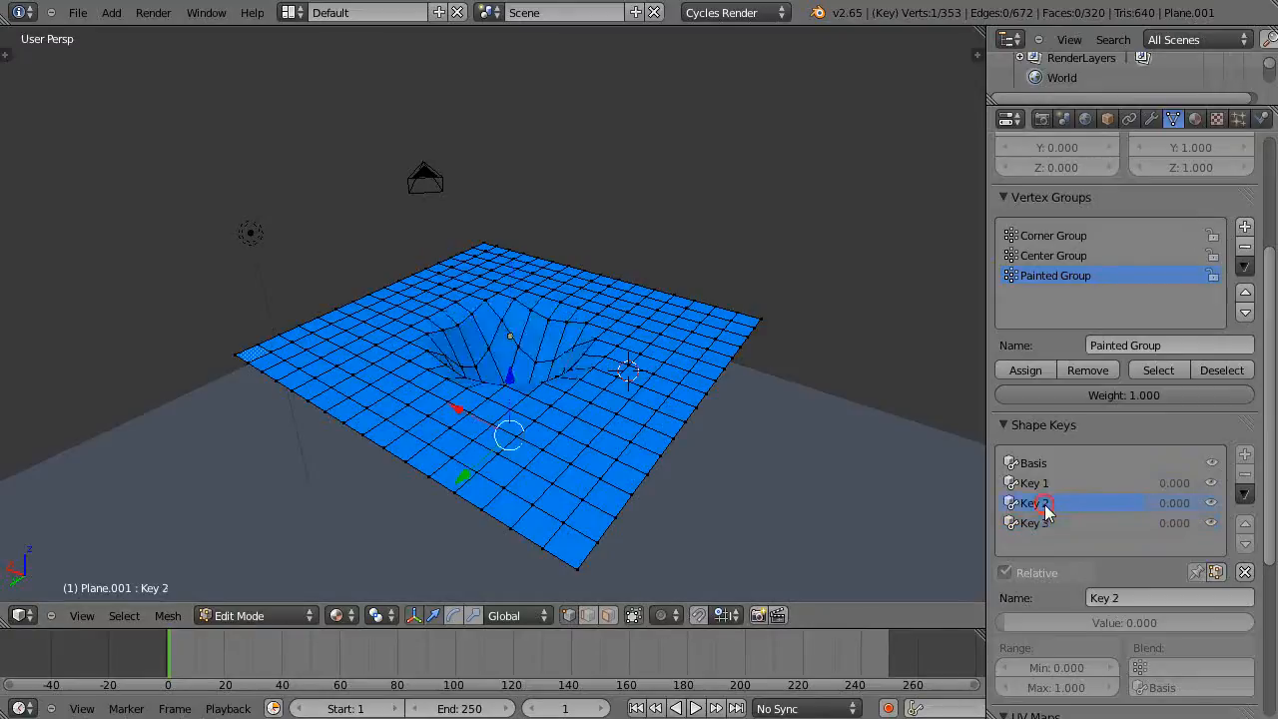
left_click(1034, 463)
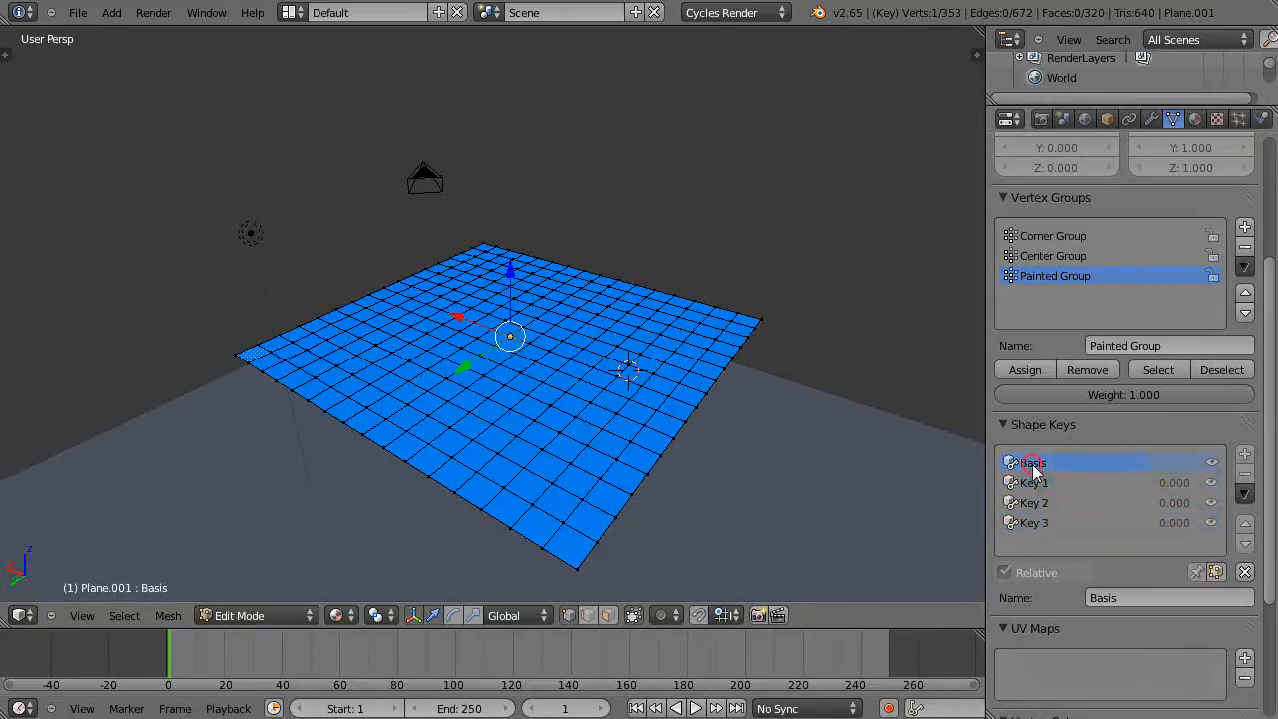
left_click(1035, 503)
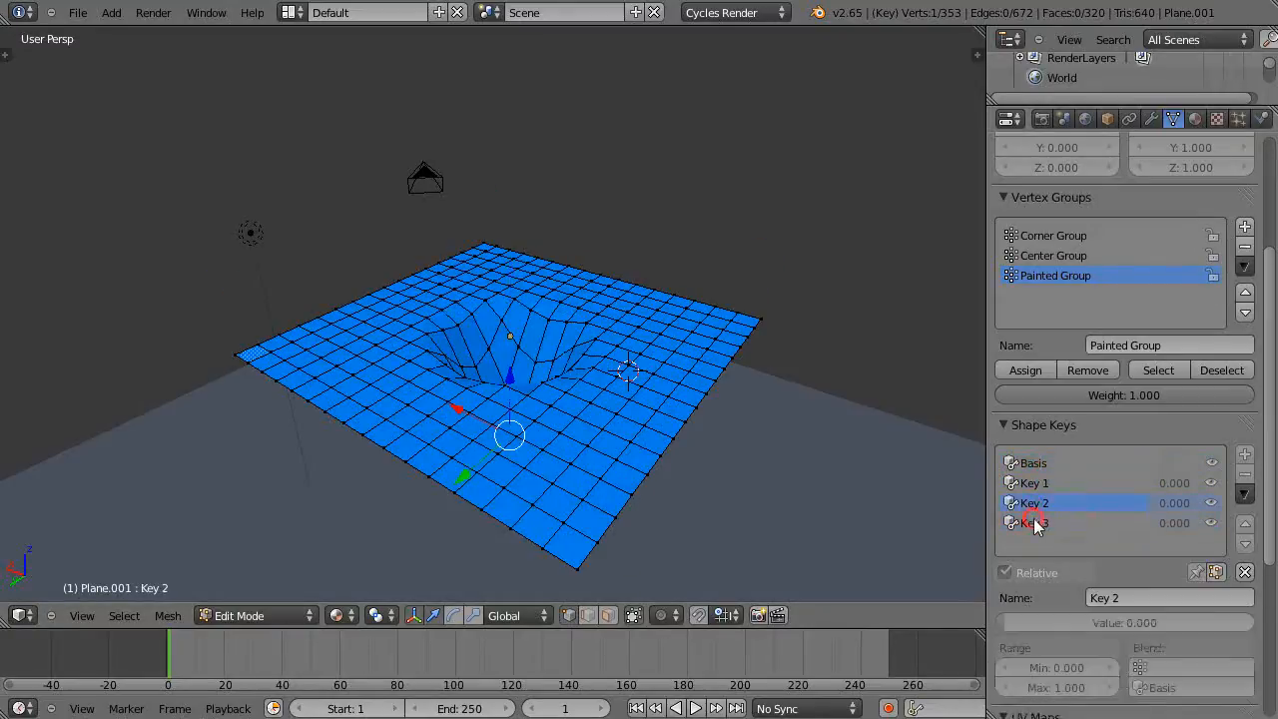
left_click(1034, 523)
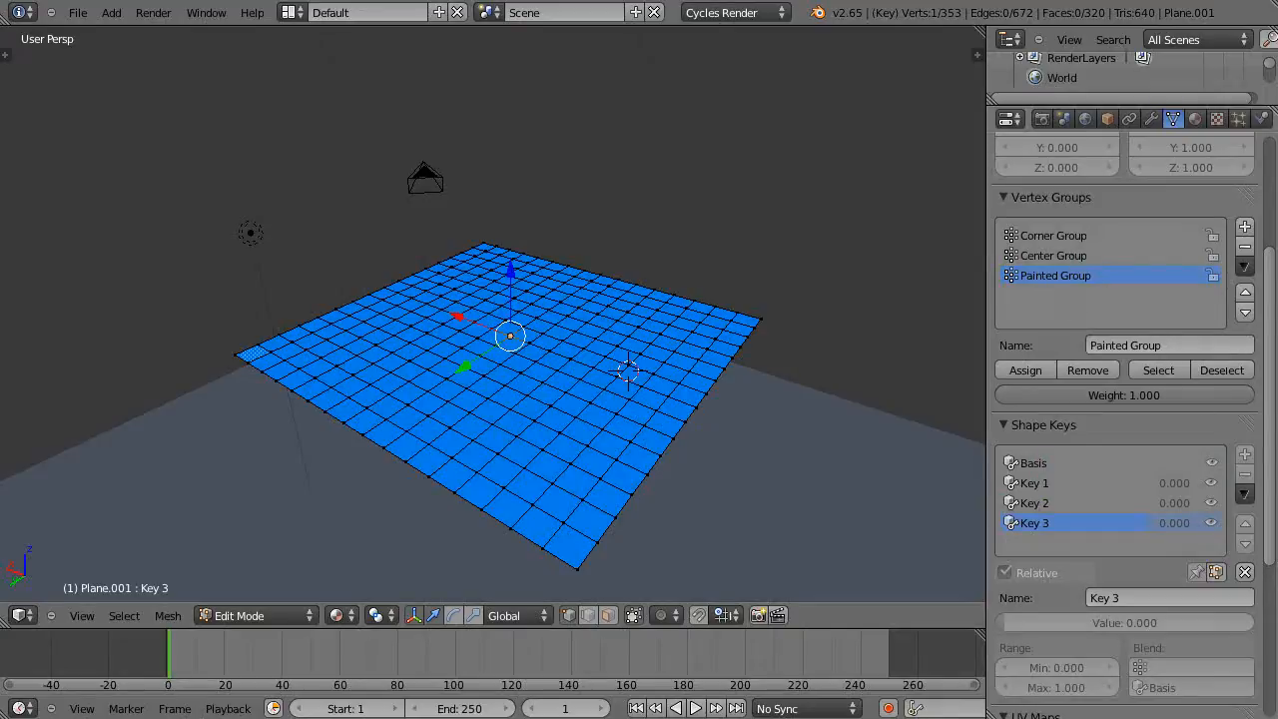
left_click(1055, 256)
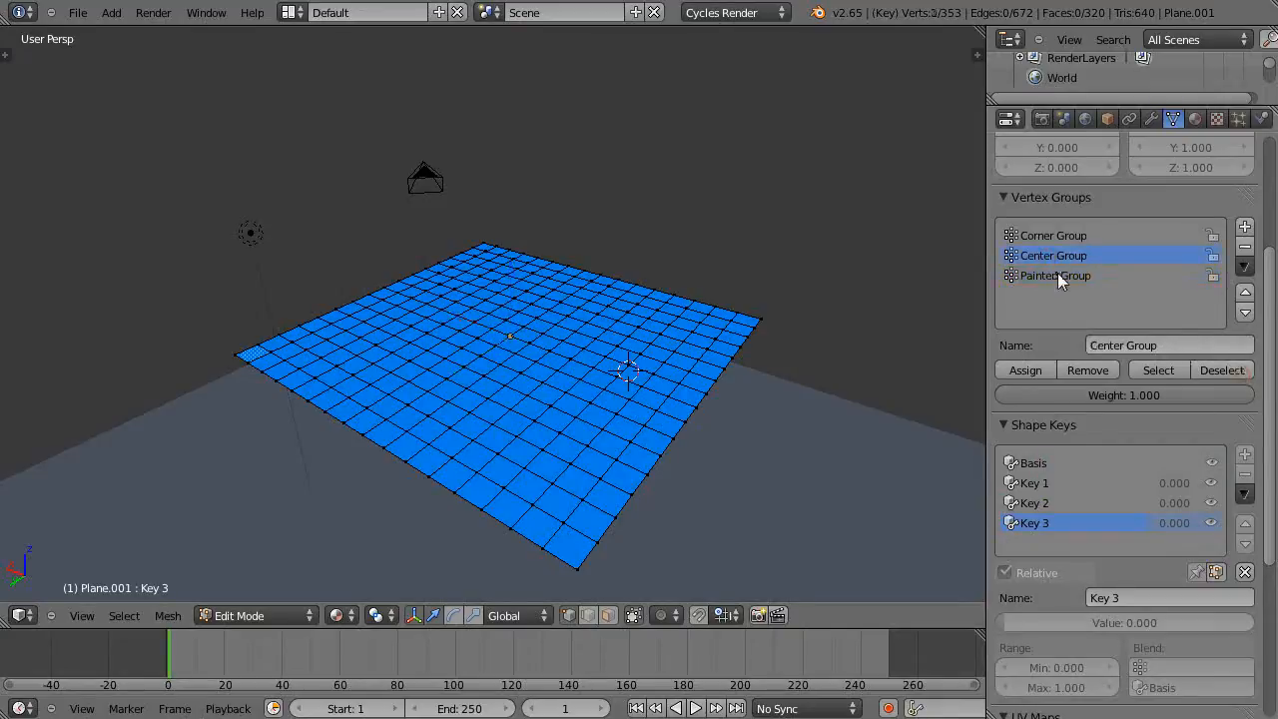
mouse_move(1159, 369)
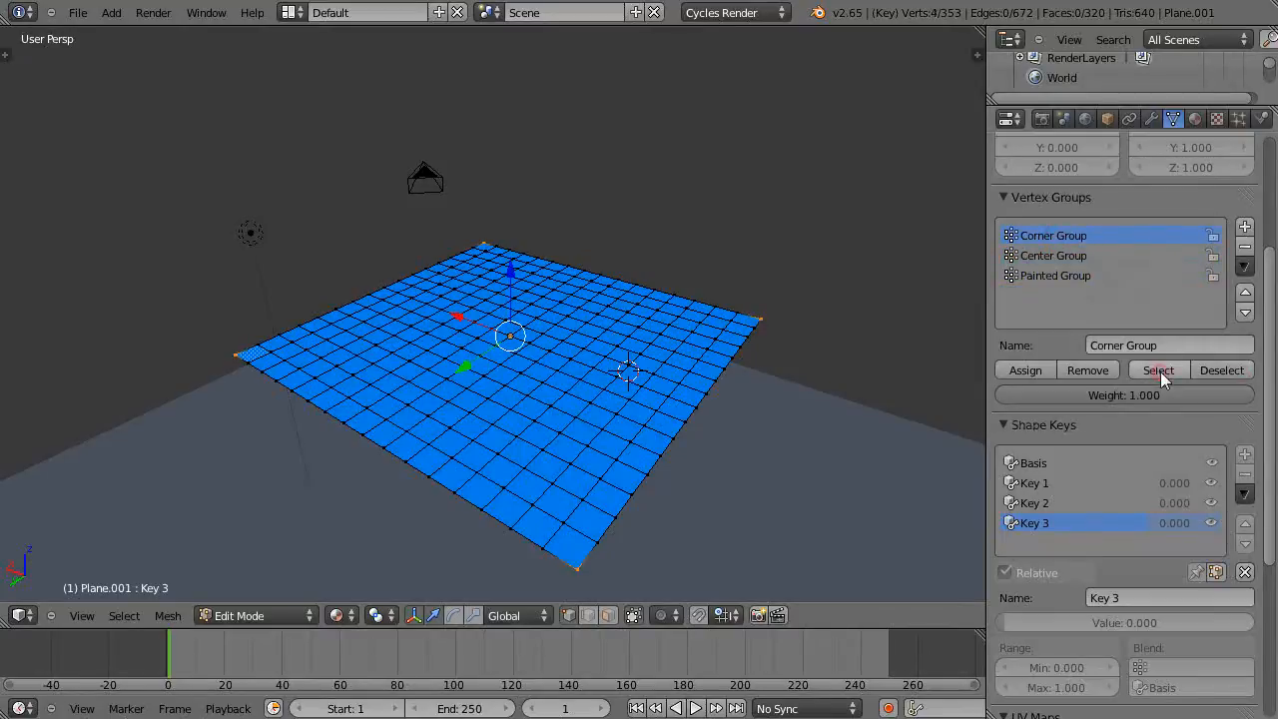
mouse_move(695, 397)
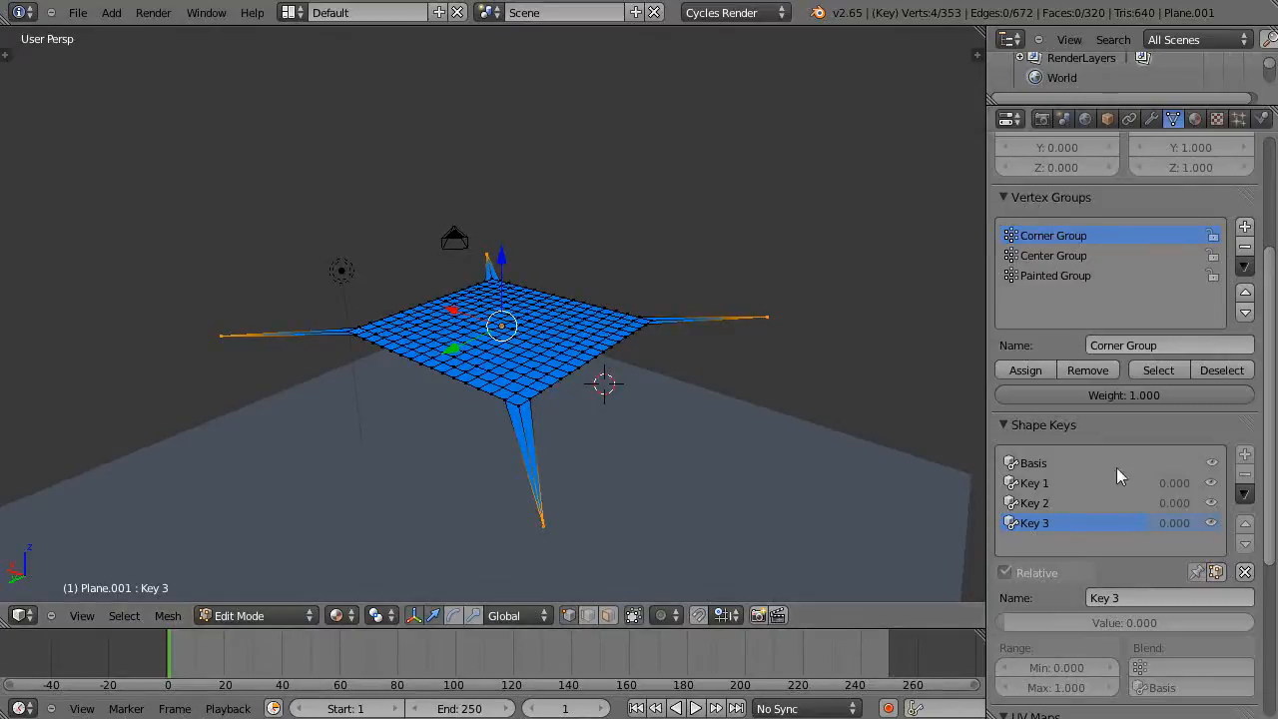
mouse_move(1167, 508)
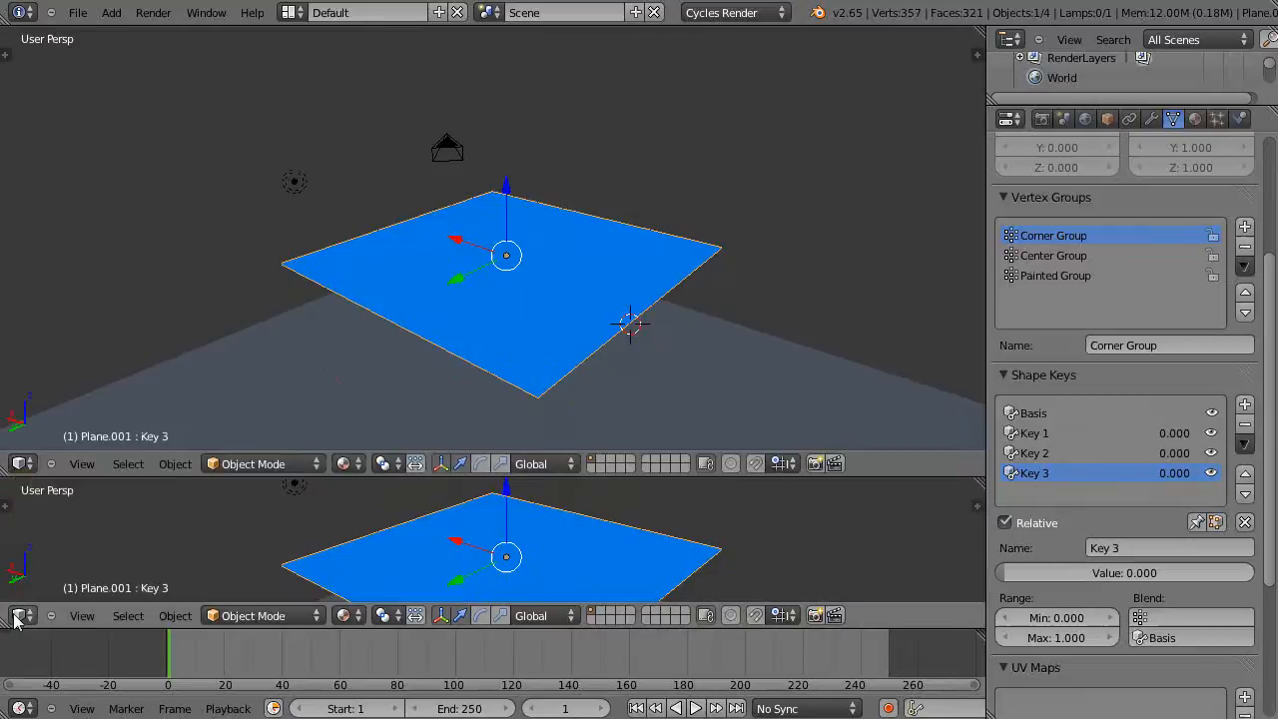
Step: Turn the lower area into a Dope Sheet set to ShapeKey Editor mode
left_click(18, 615)
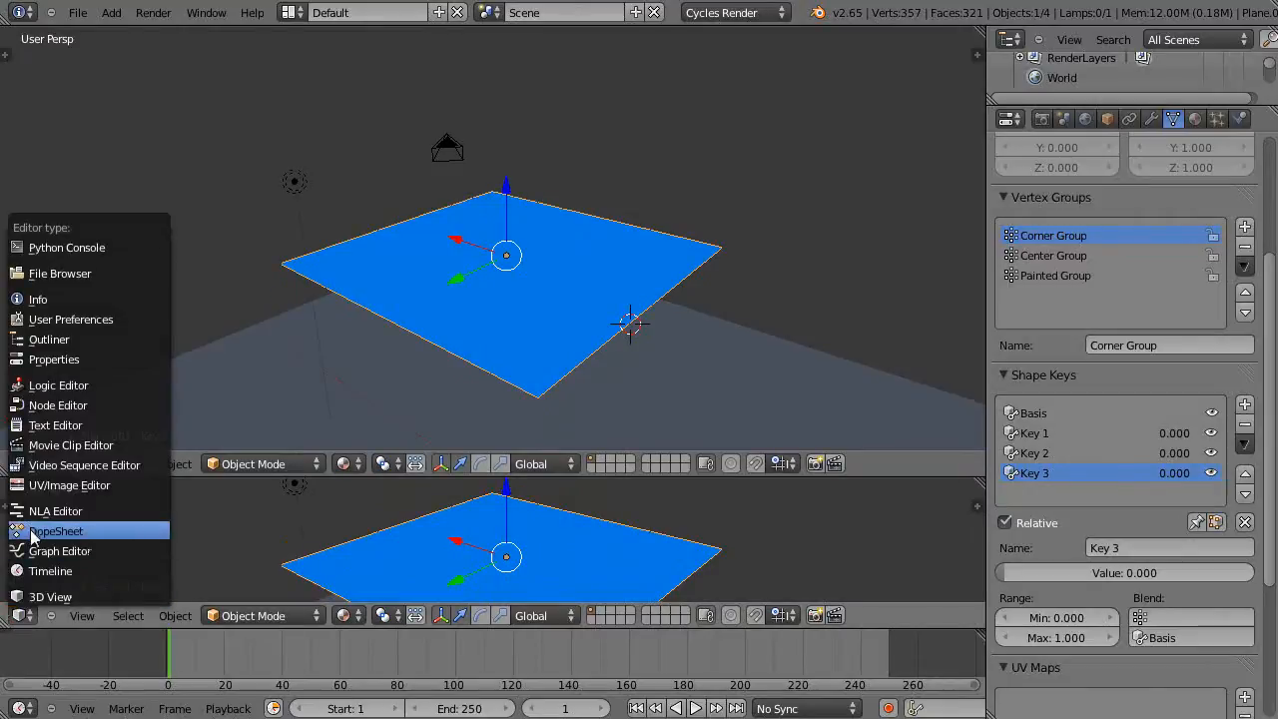
left_click(56, 532)
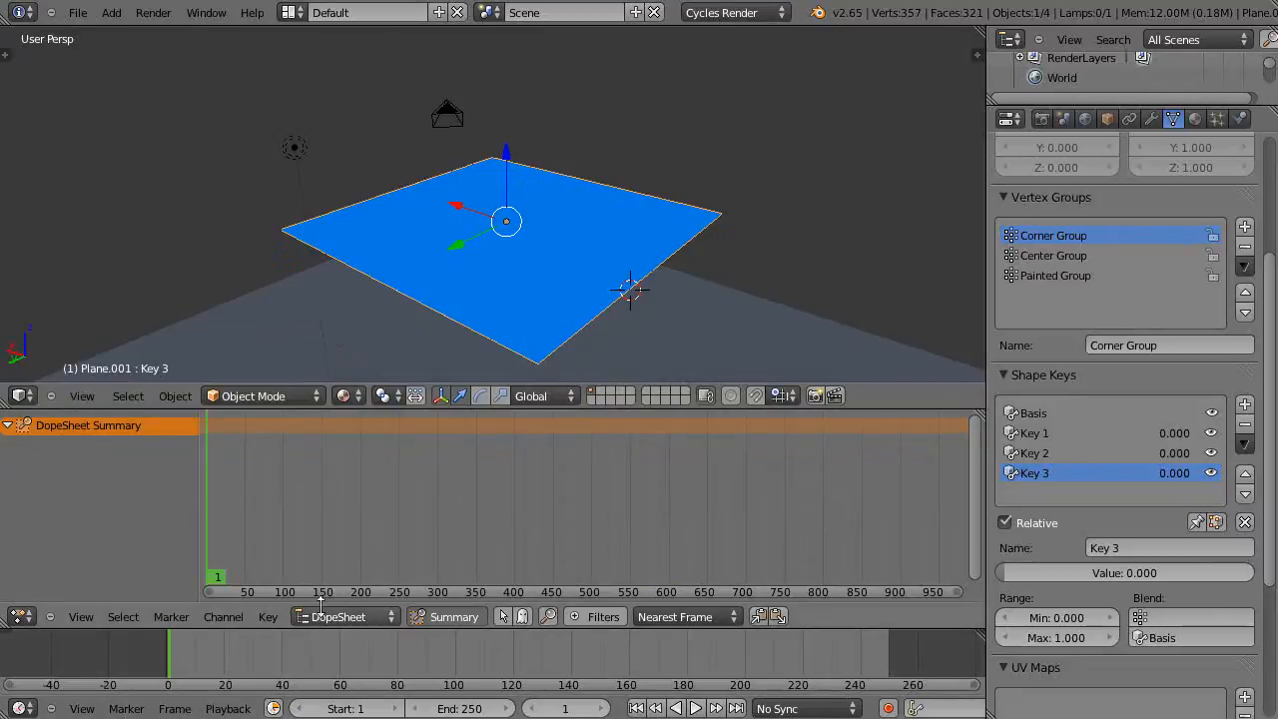
left_click(344, 615)
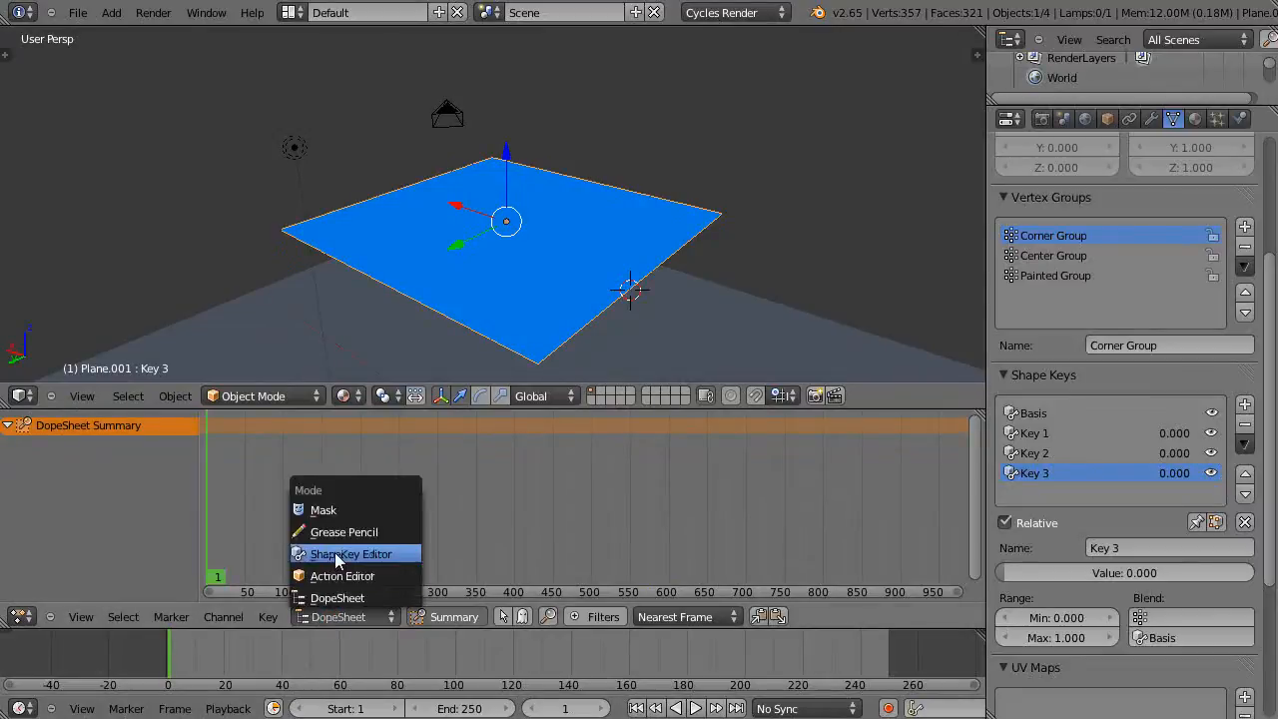
left_click(351, 555)
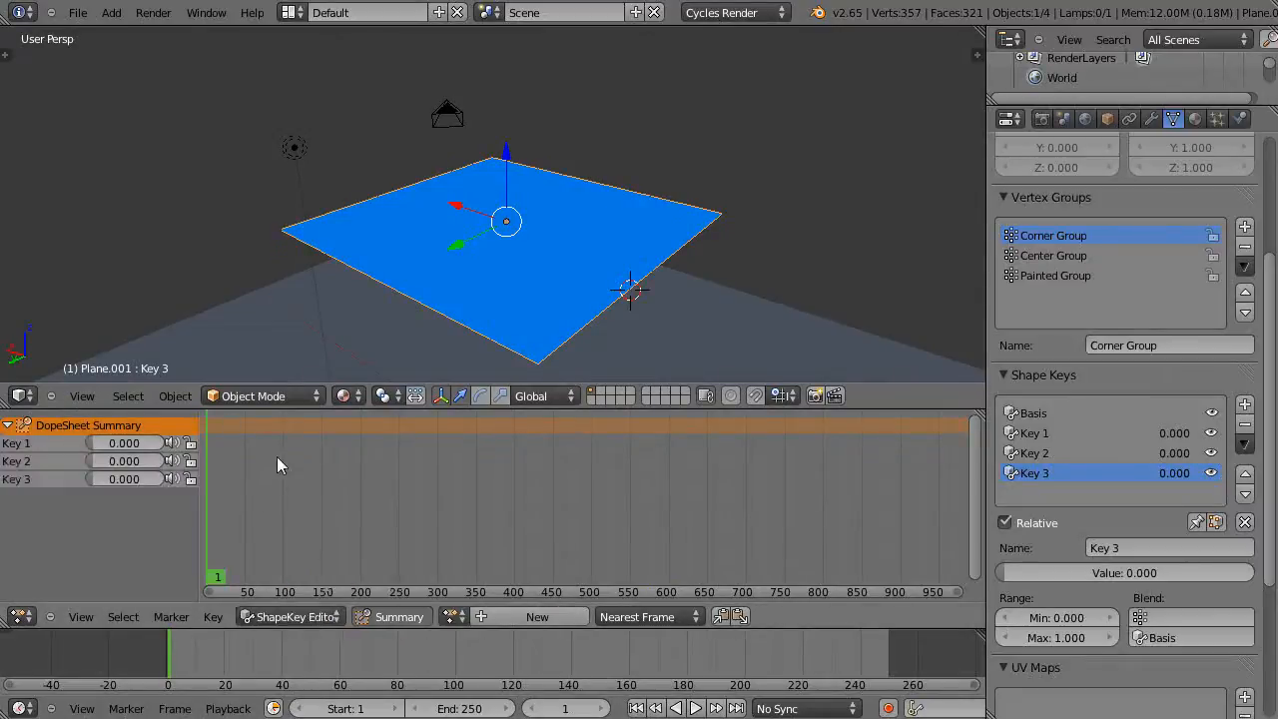
mouse_move(224, 559)
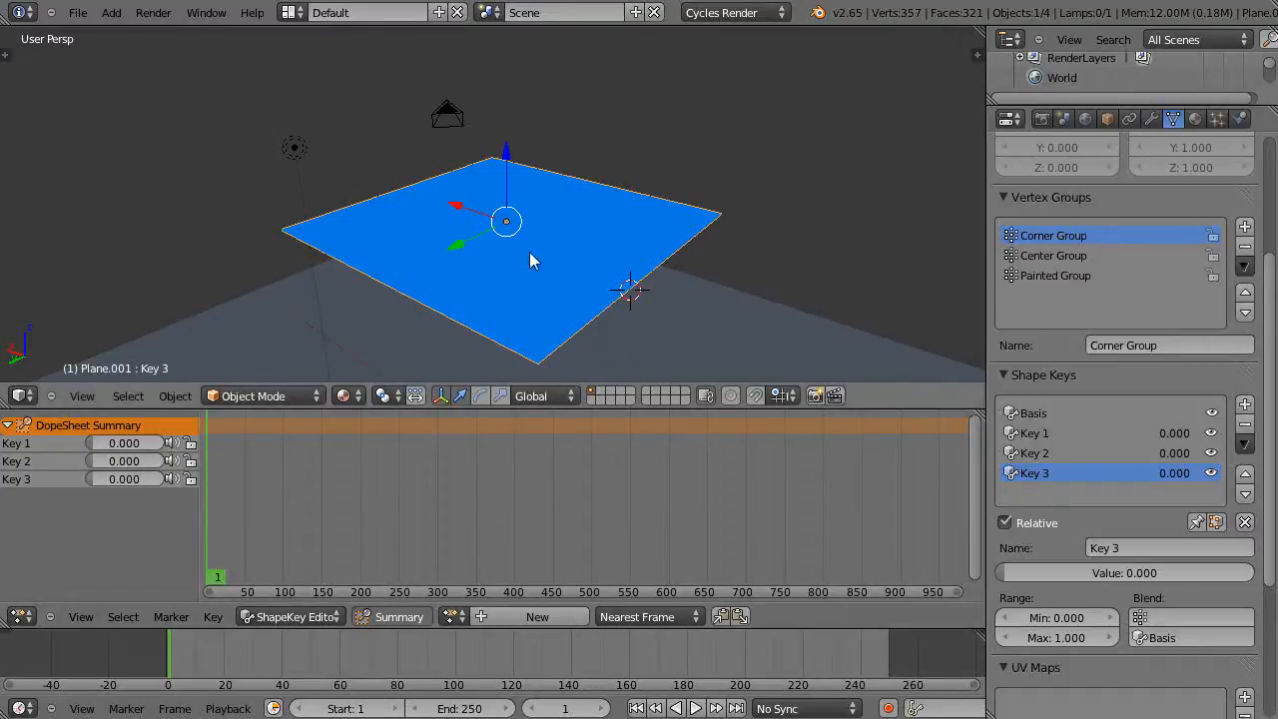
mouse_move(315, 409)
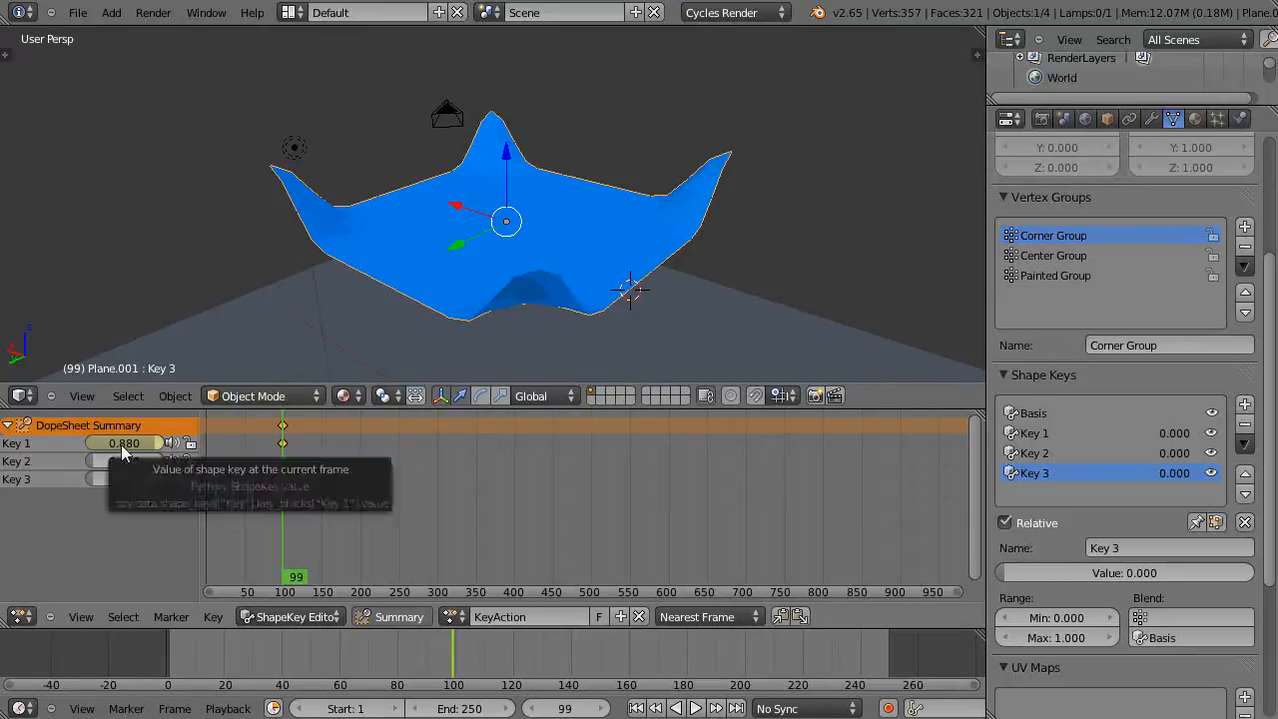
mouse_move(376, 583)
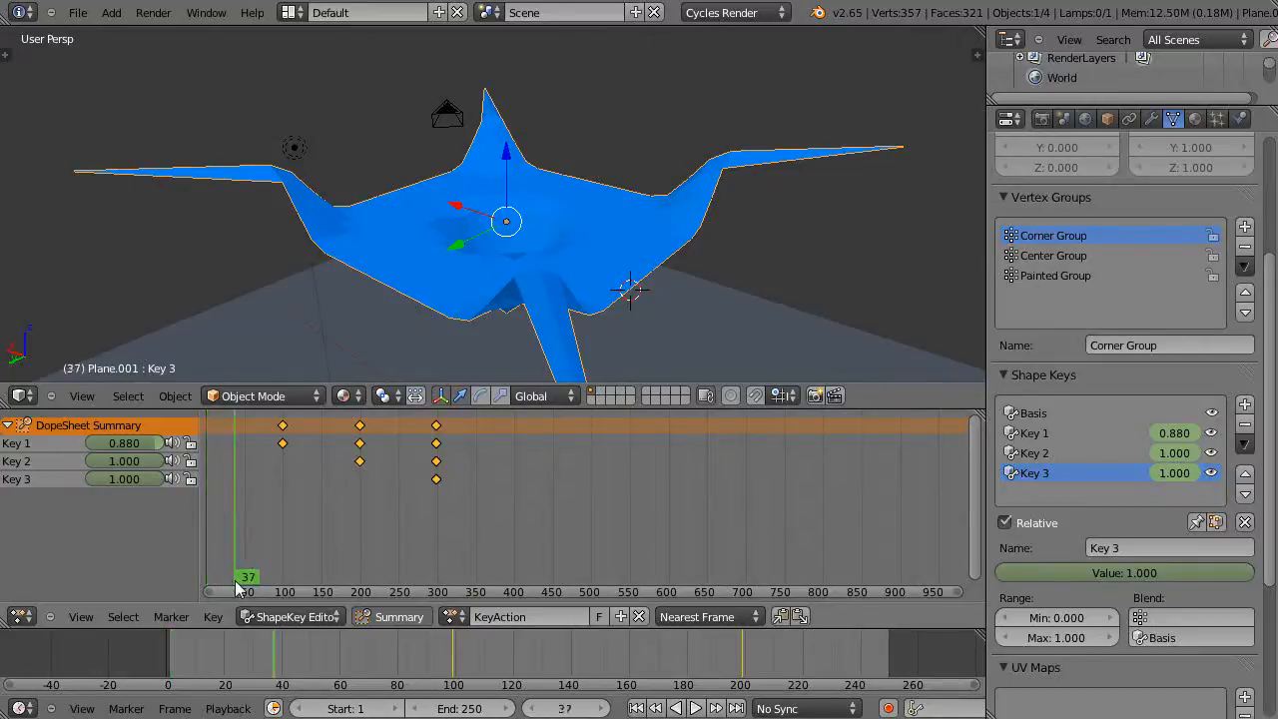
Step: Play the timeline from the start so the plane morphs through Key 1, 2 and 3
left_click(695, 707)
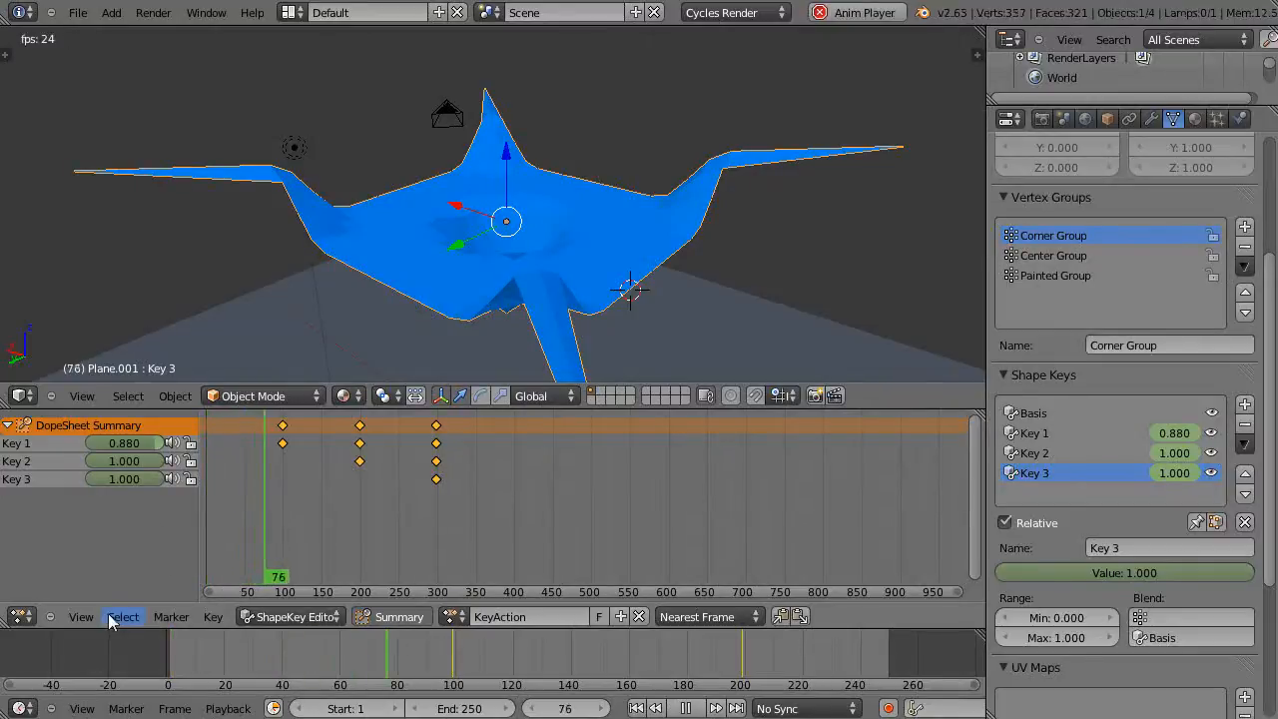
left_click(232, 576)
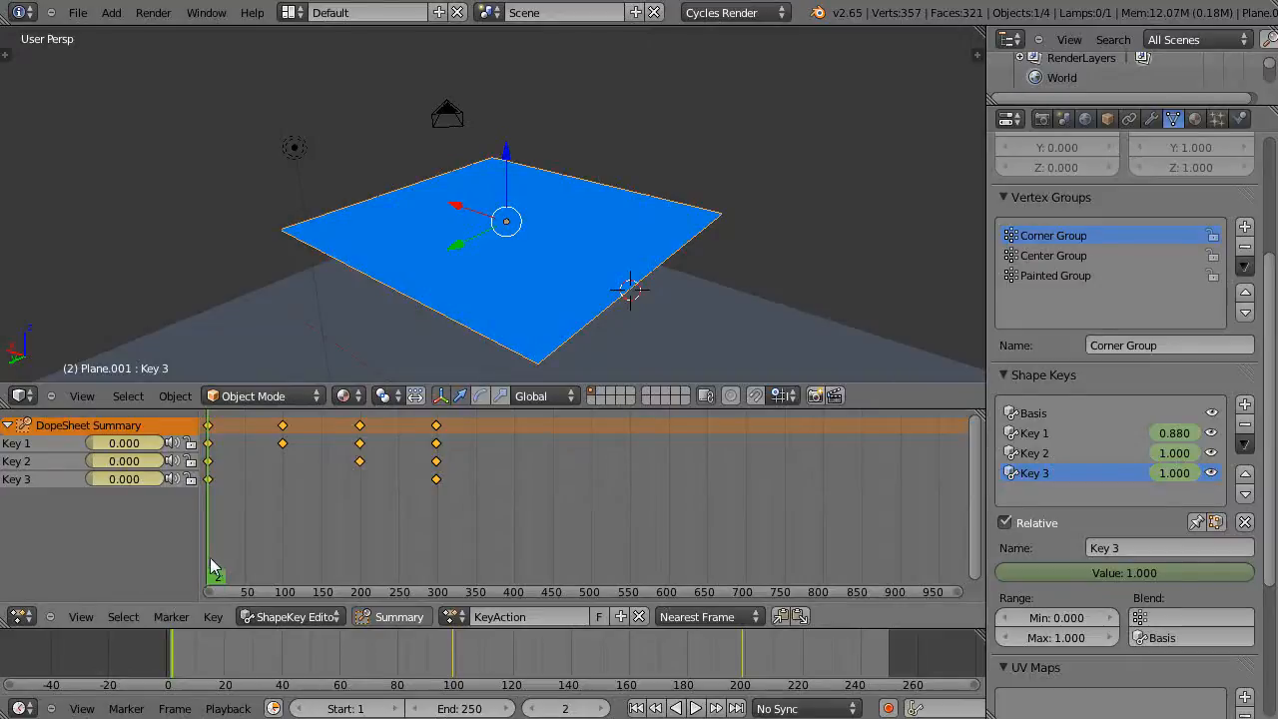
left_click(695, 707)
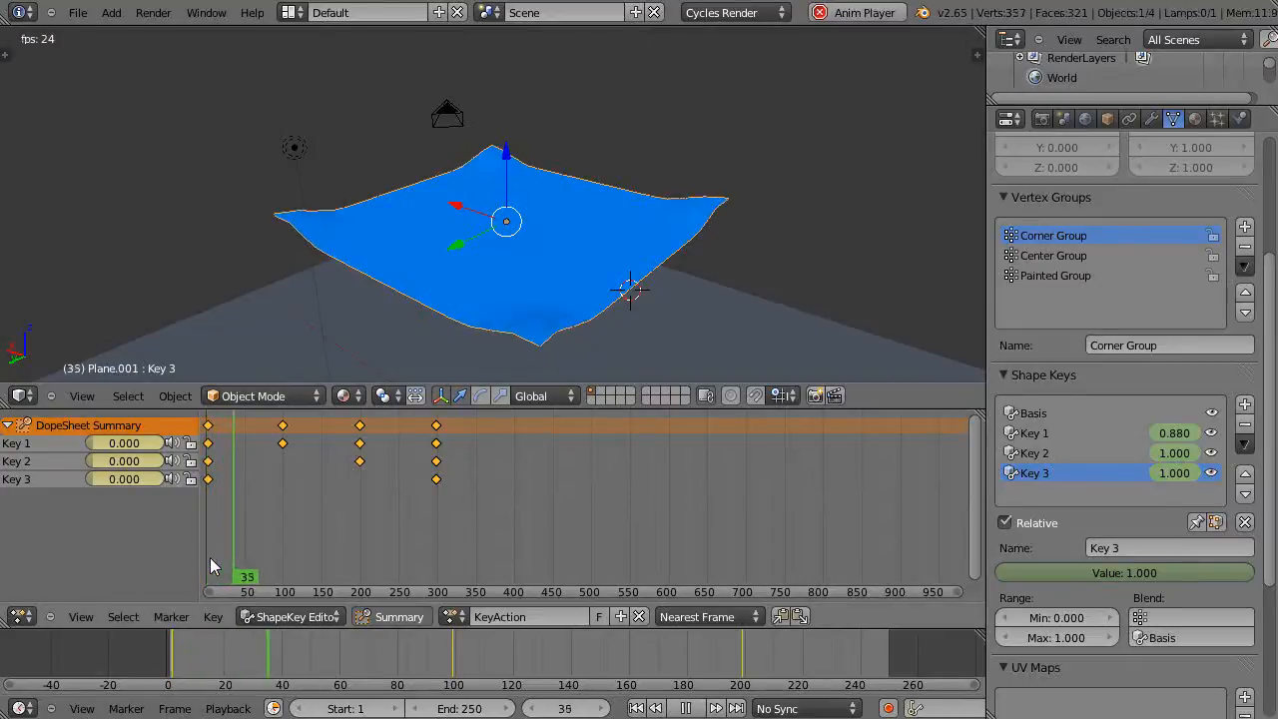